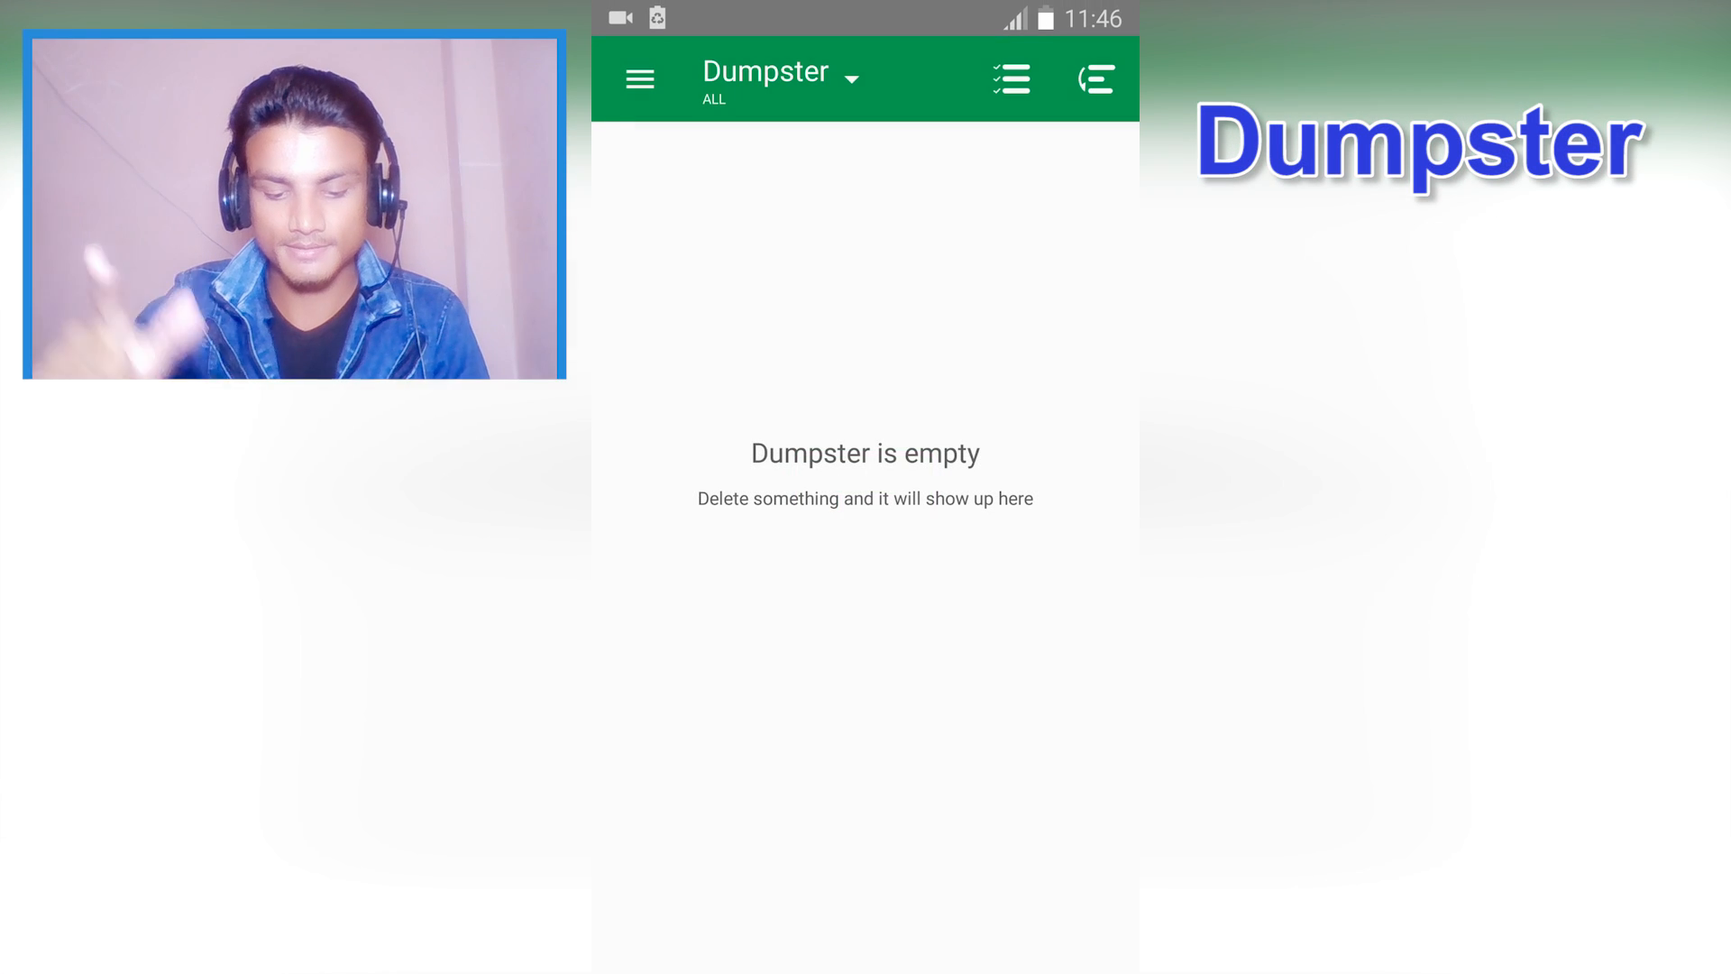
Leave Dumpster for the home screen and swipe to the page with the demo apps.
left_click(639, 78)
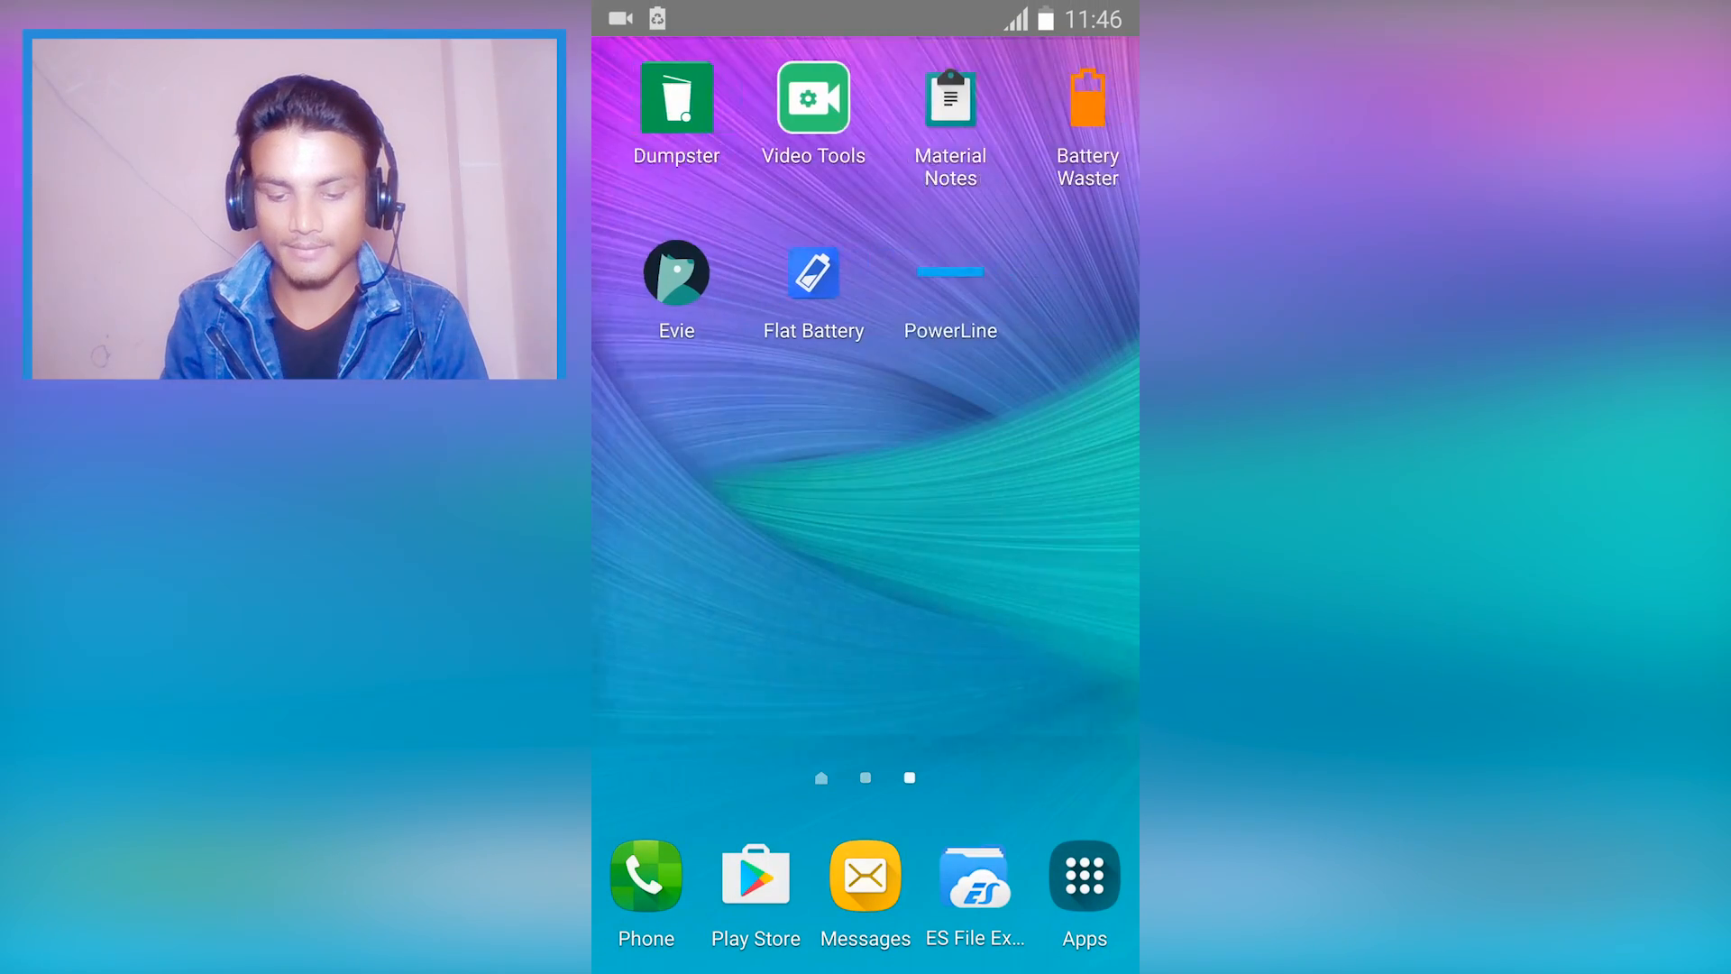
left_click(675, 93)
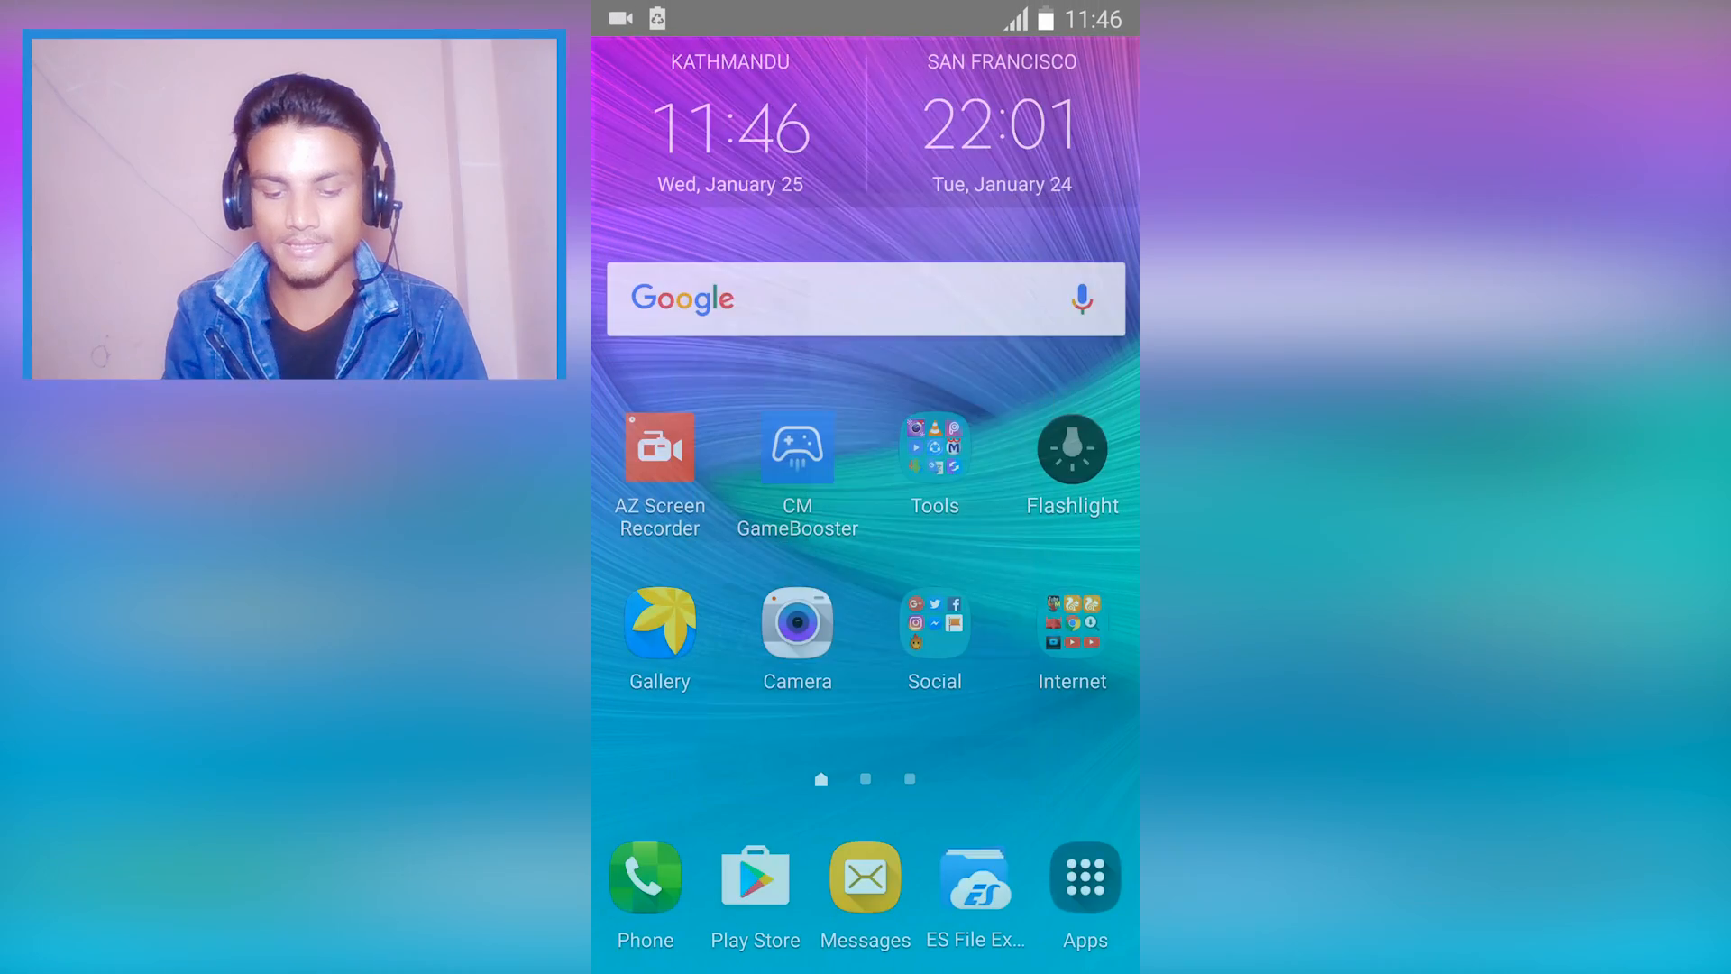
scroll("left", 3)
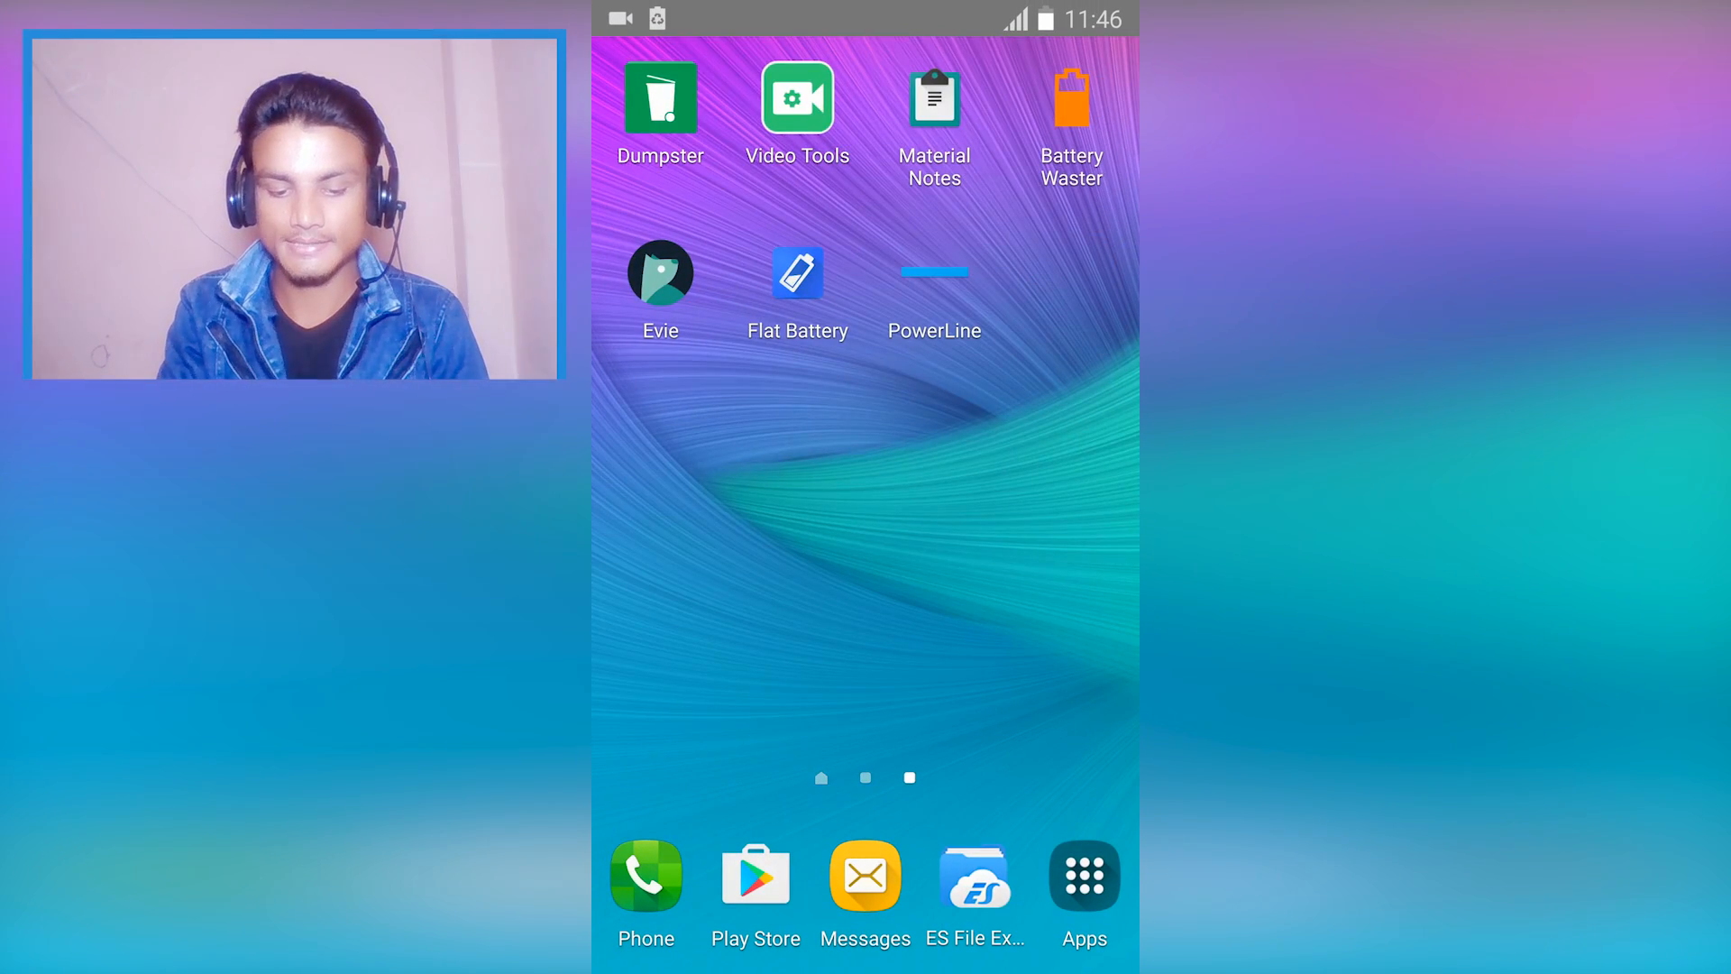
Launch Material Notes from its home screen icon.
left_click(659, 97)
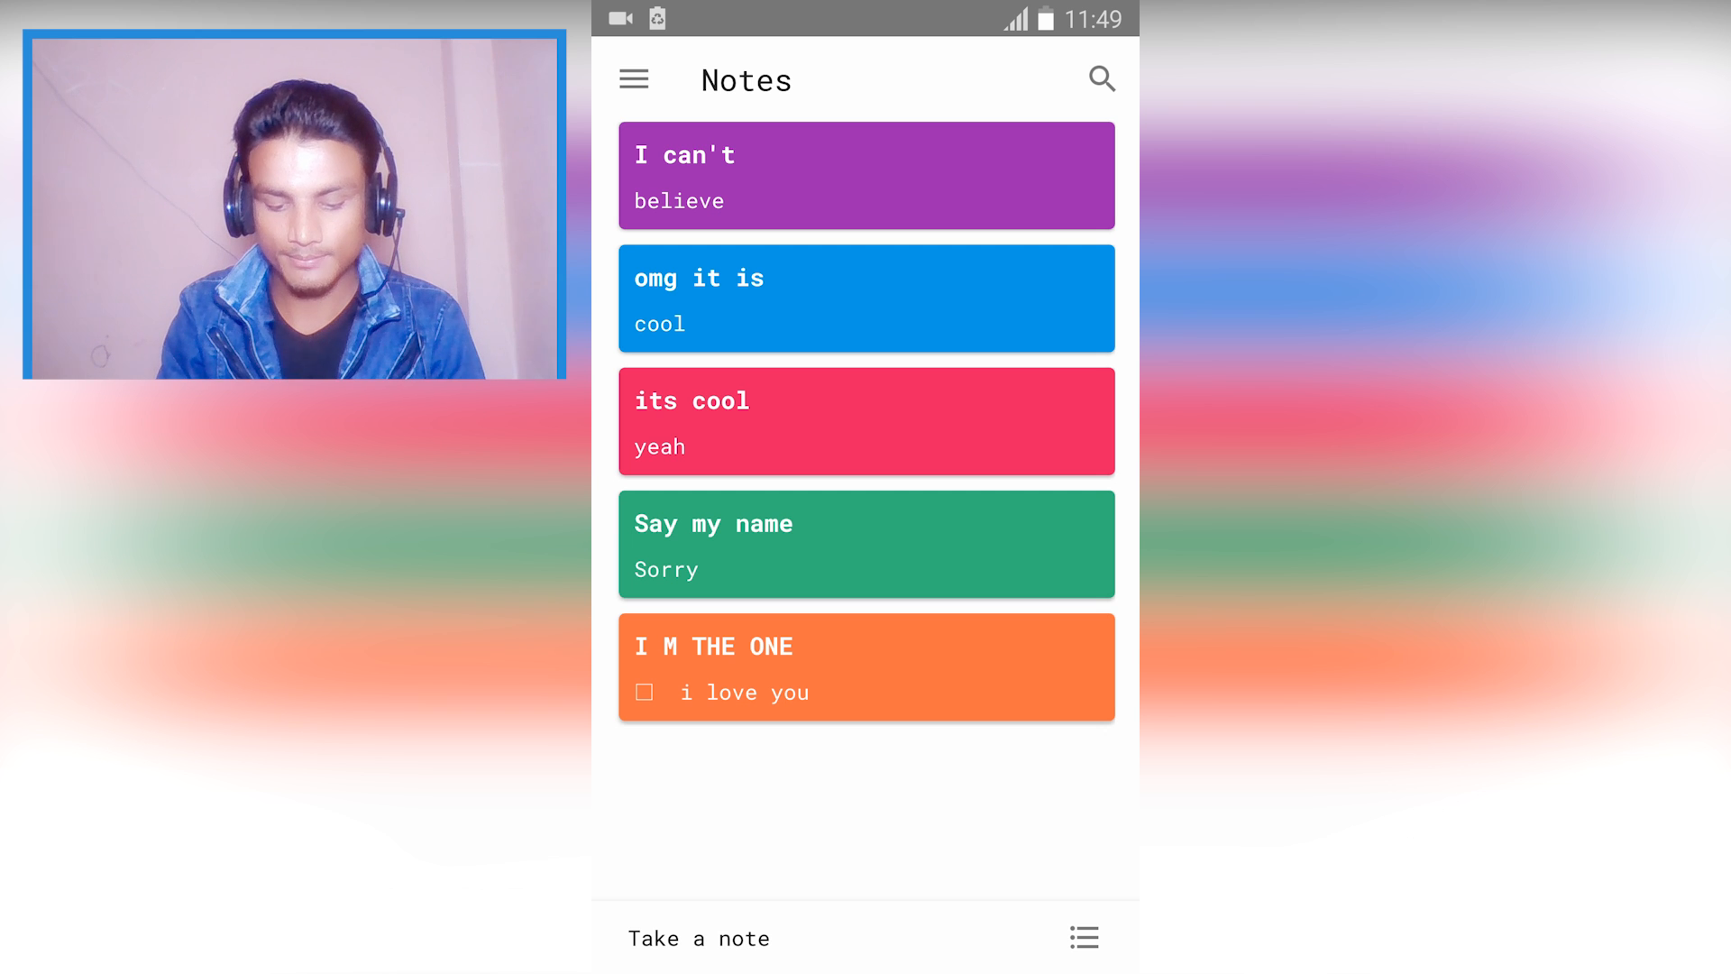
Recolour the I M THE ONE note from orange to dark slate grey.
left_click(866, 667)
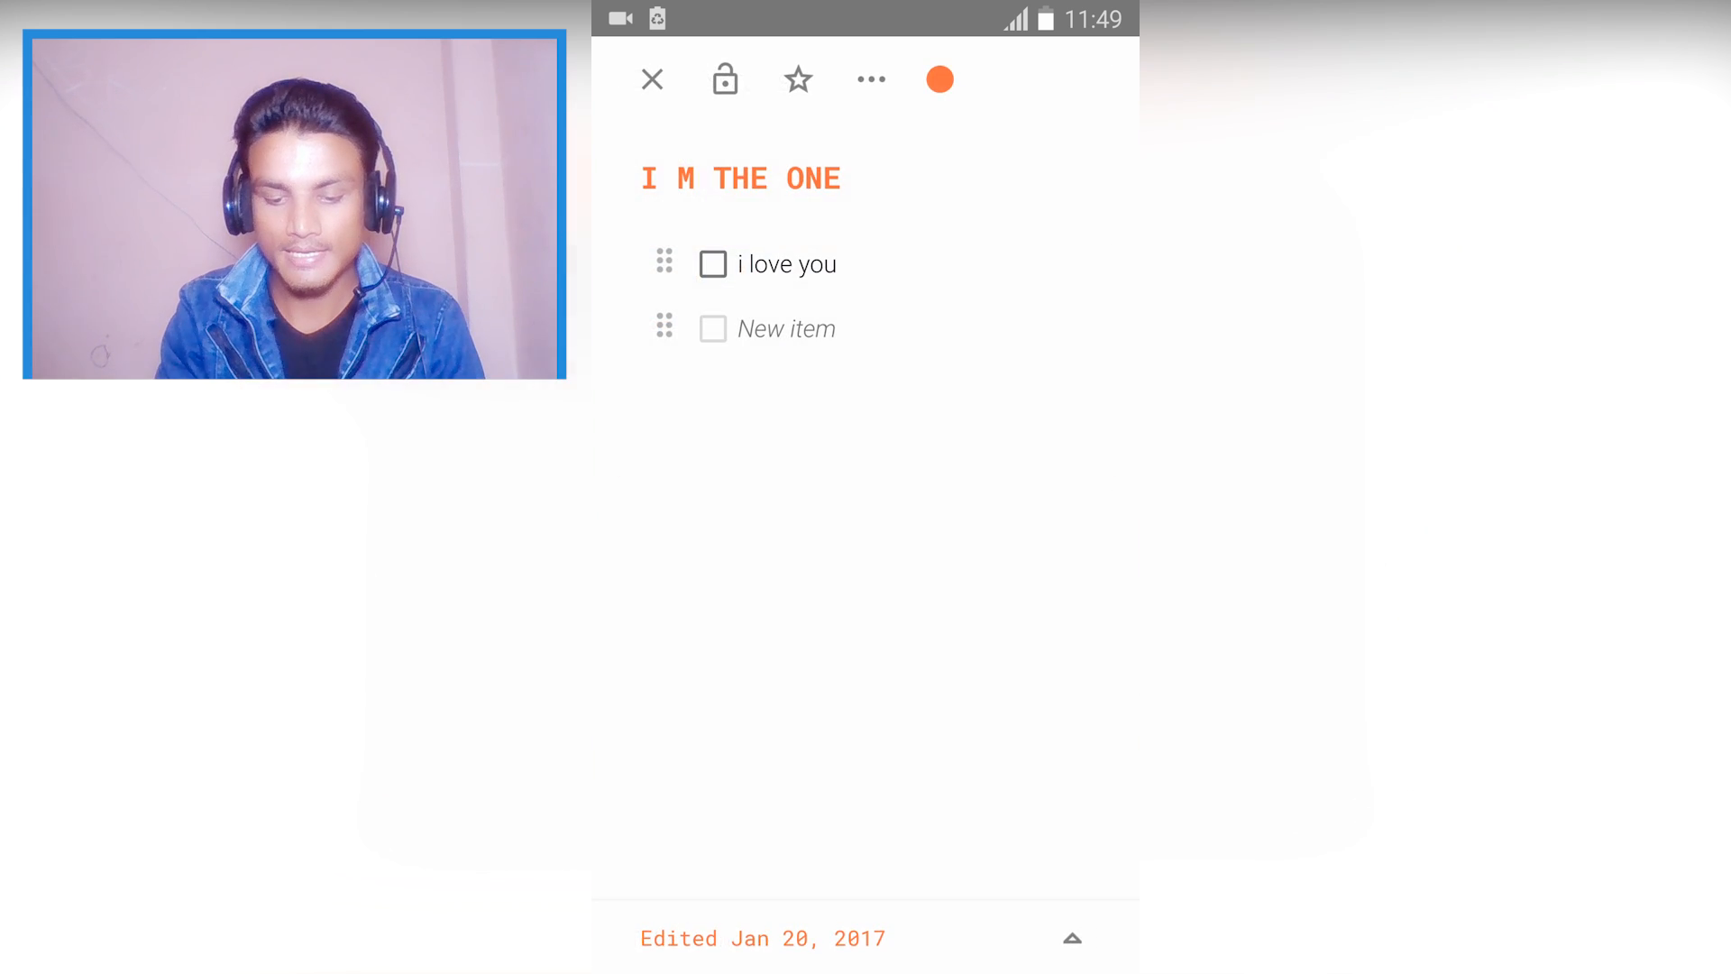
left_click(939, 78)
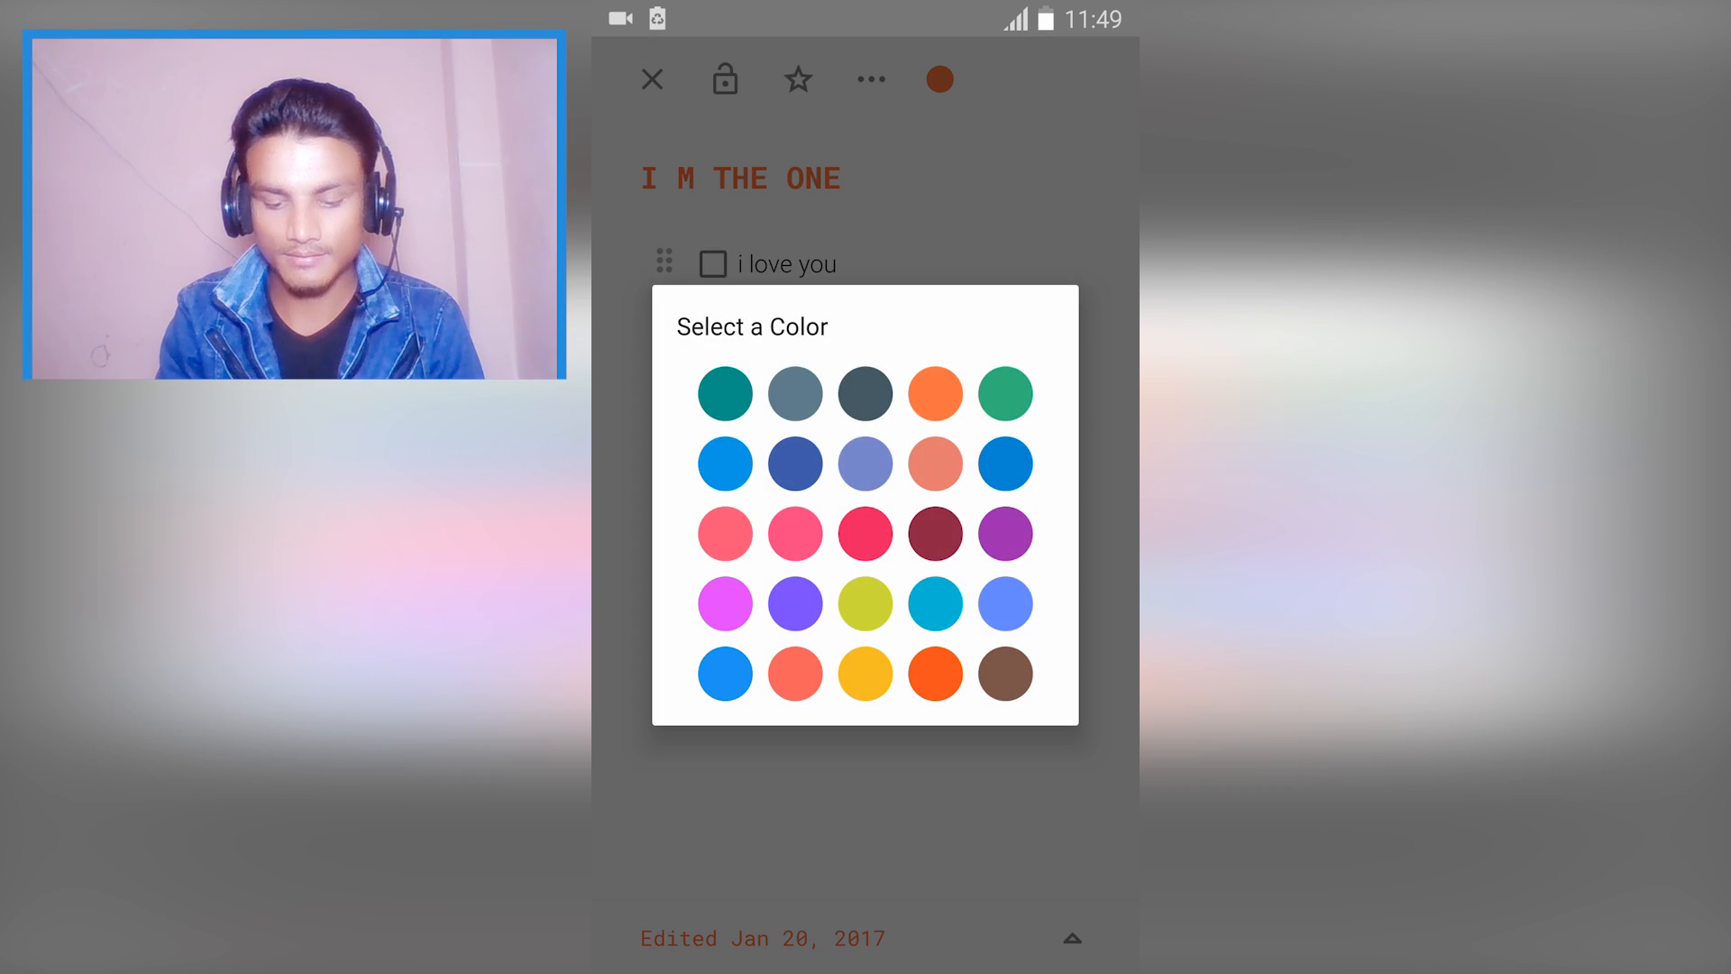
left_click(865, 394)
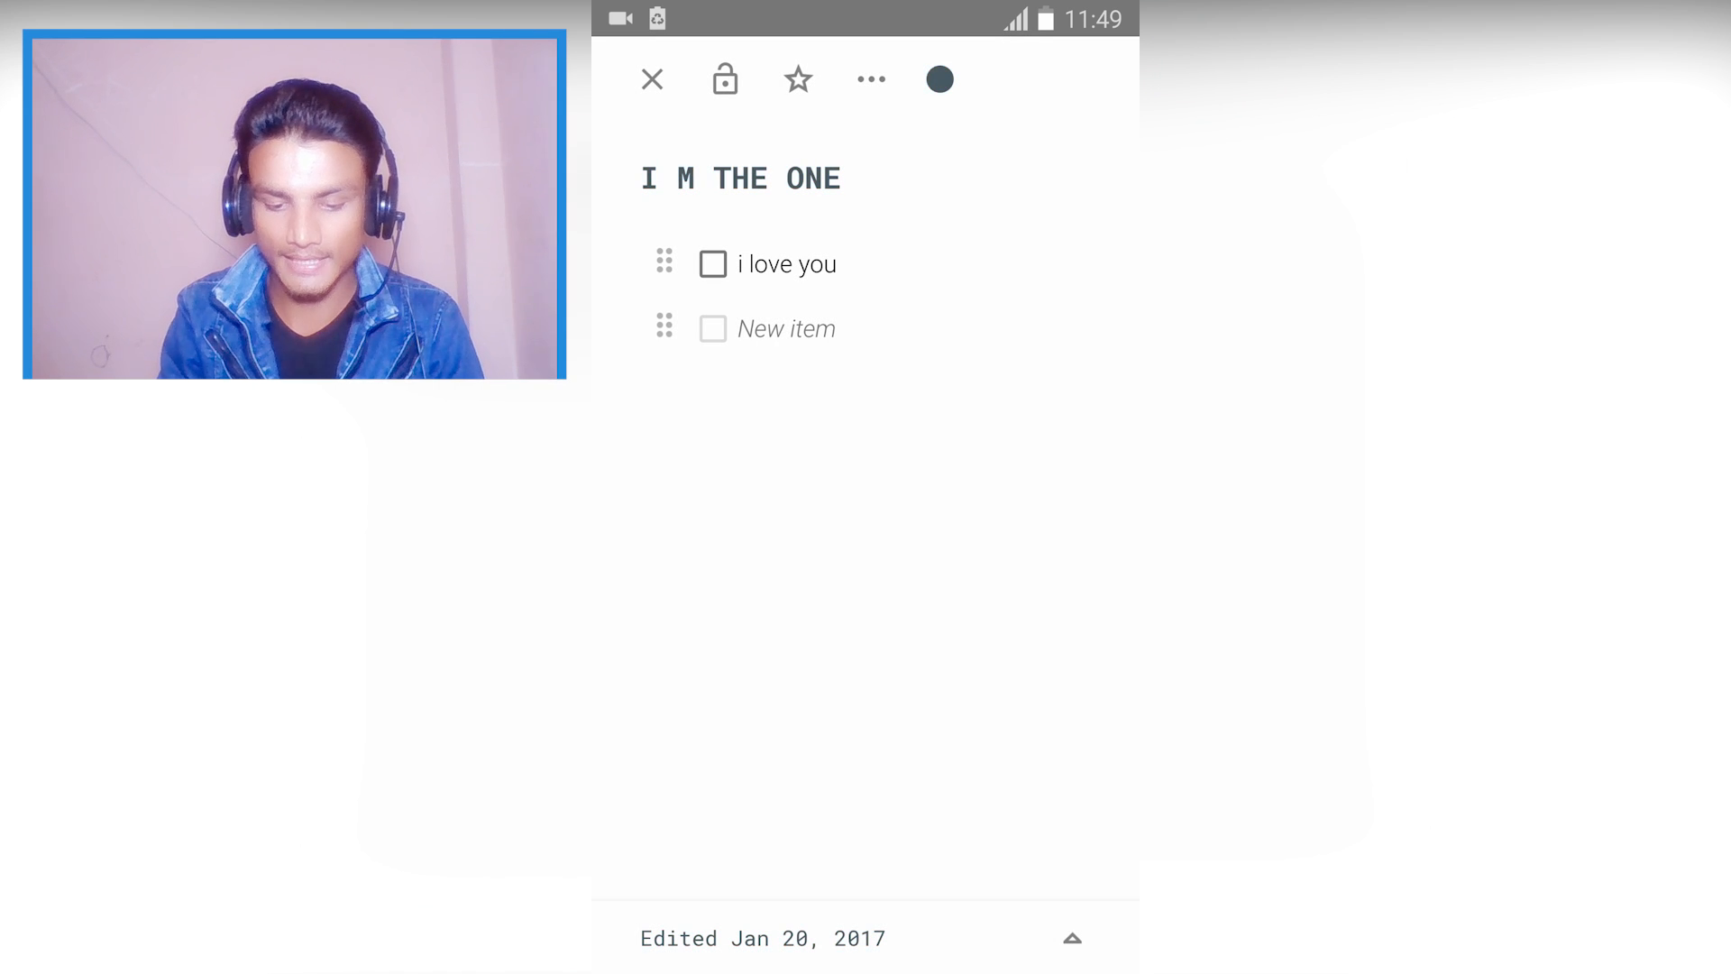
left_click(651, 78)
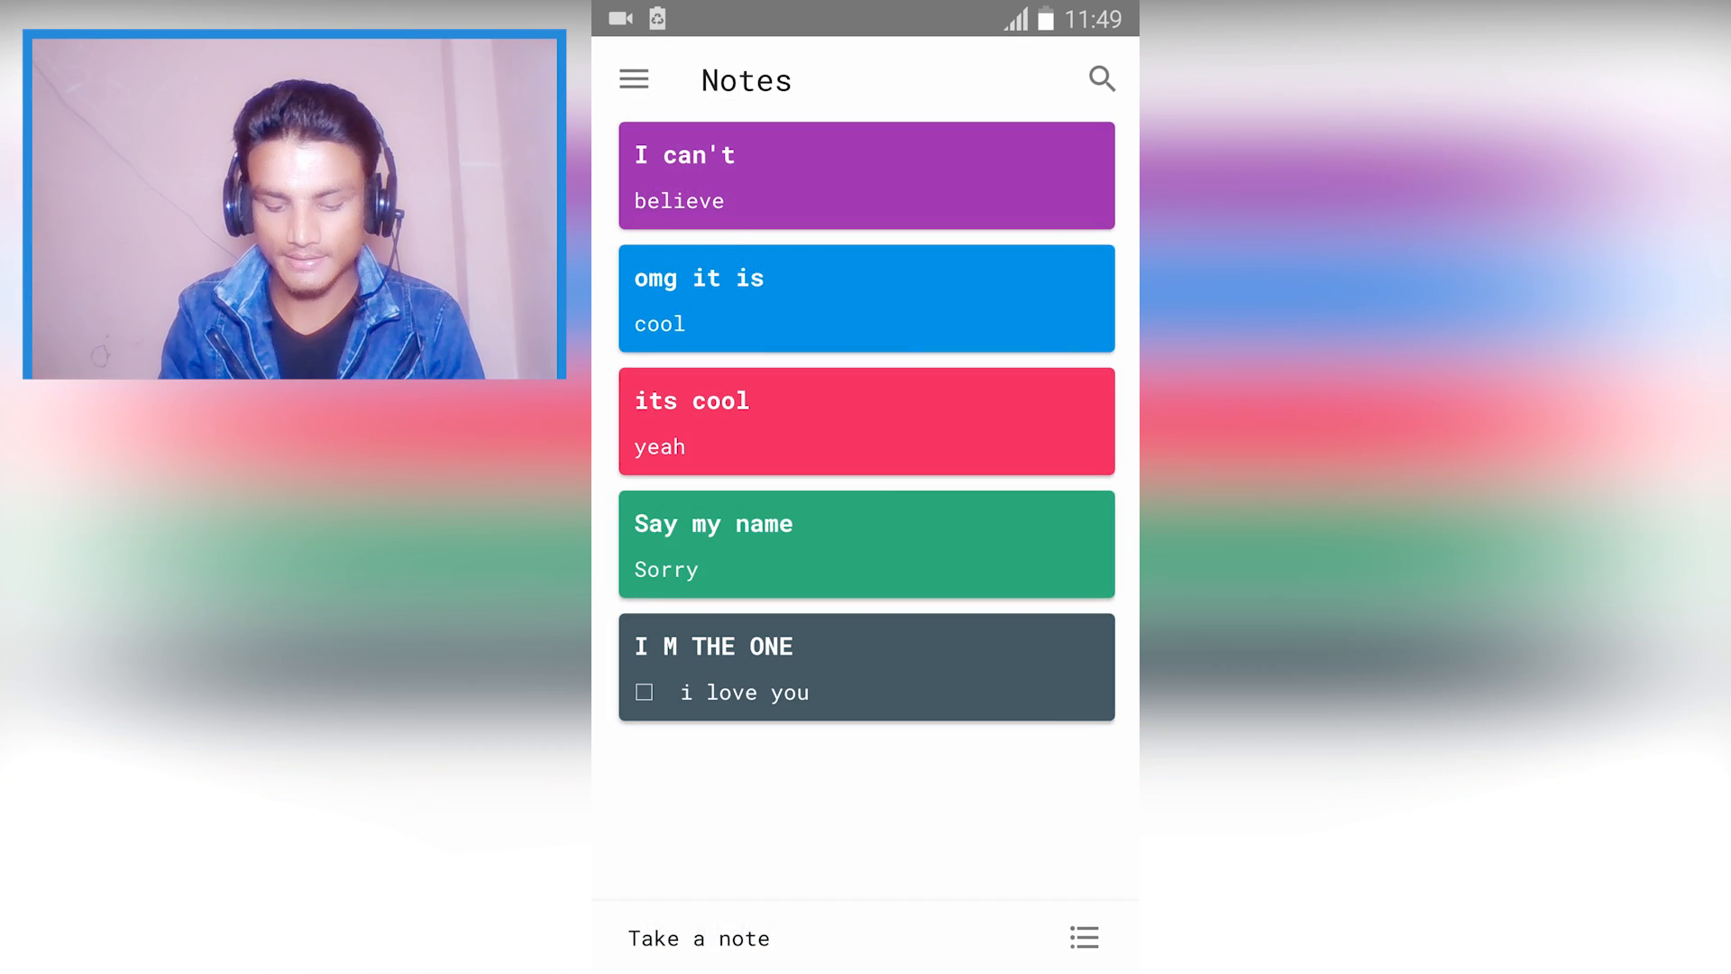
Start a new note containing 'hgddfjjj', then close it.
left_click(699, 939)
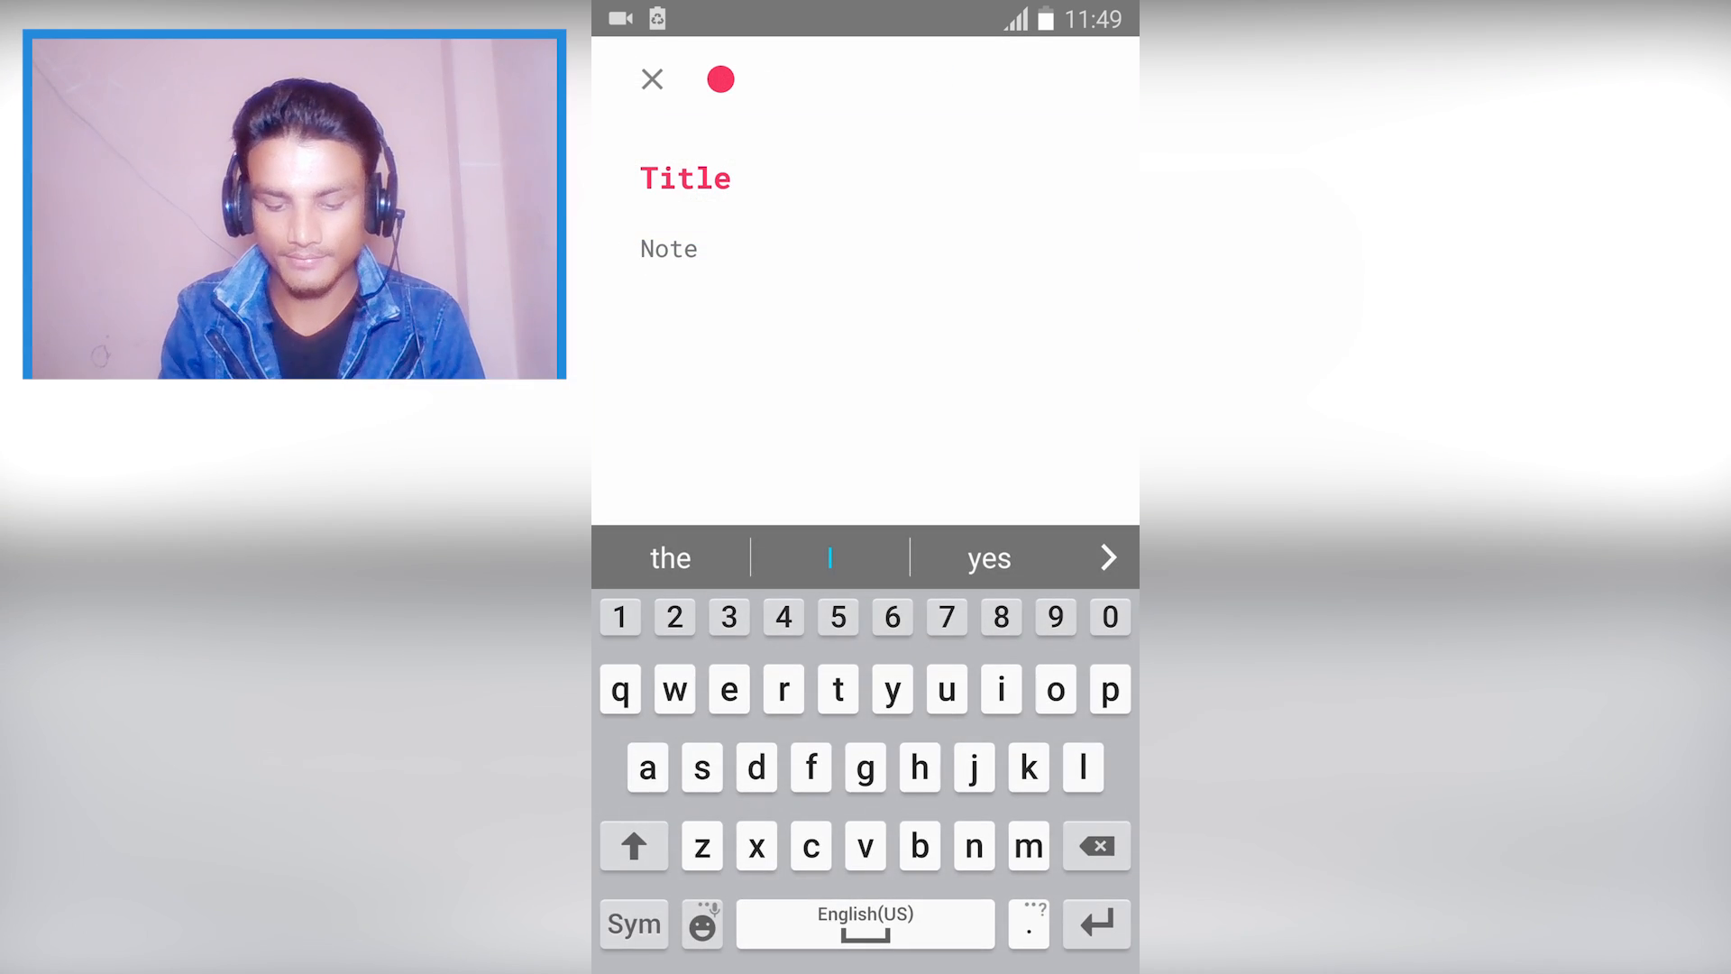
type("hgddfjjj")
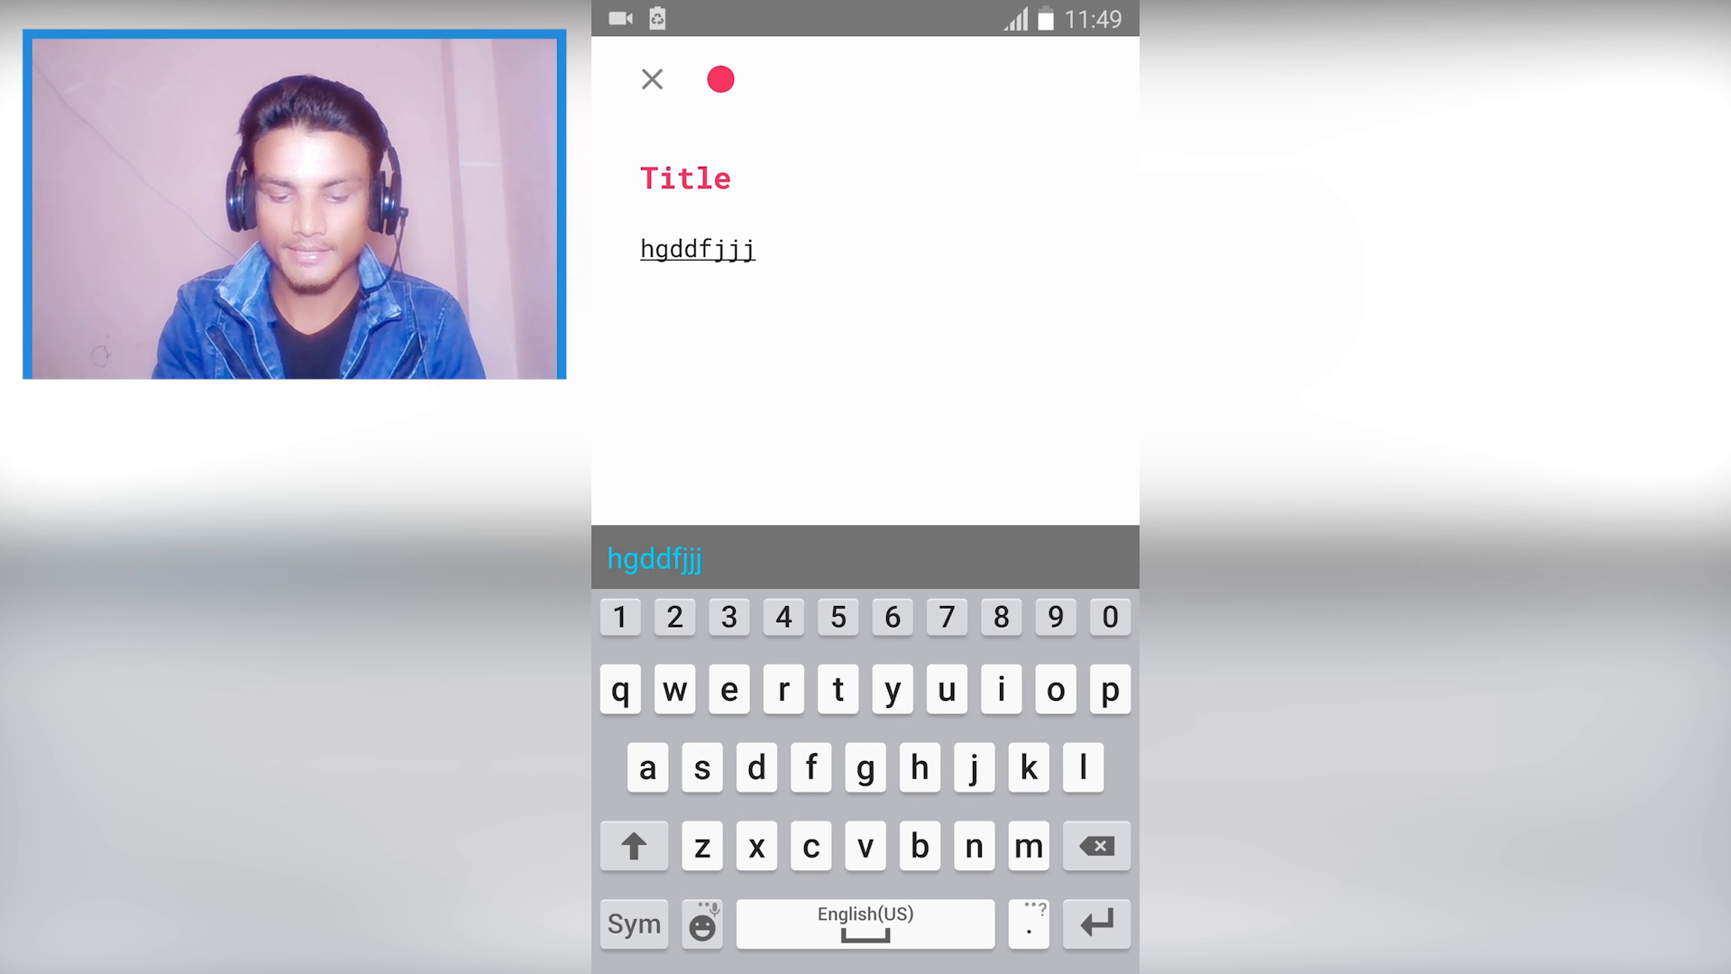
left_click(722, 79)
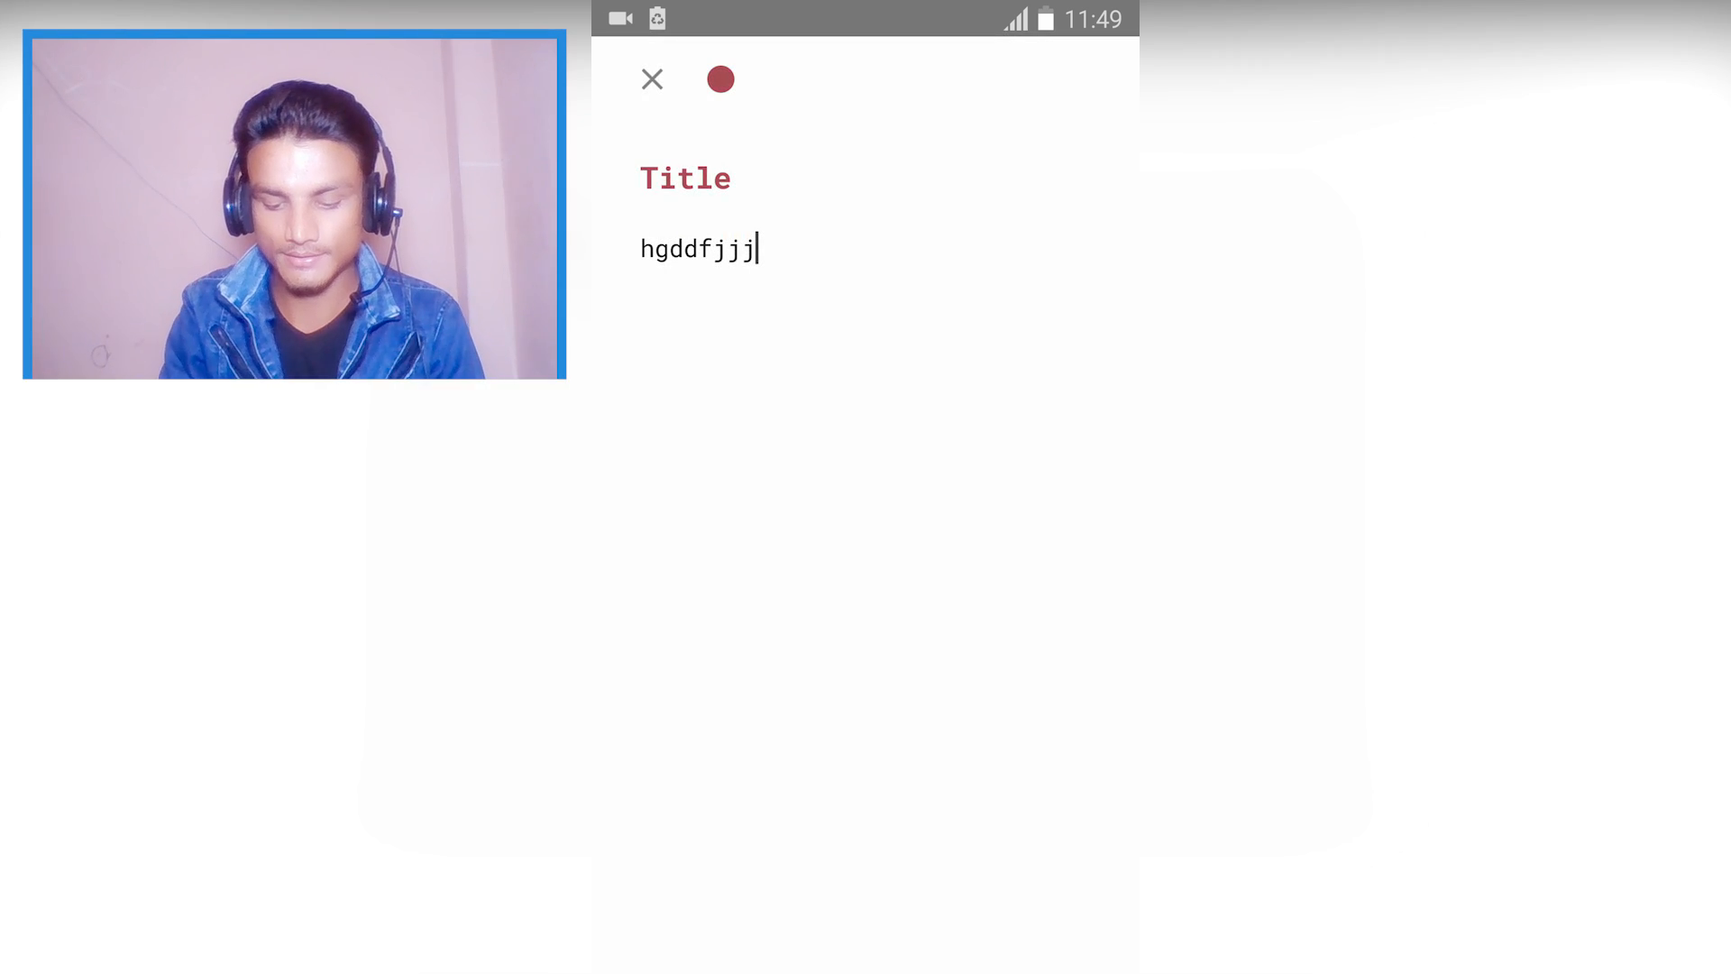
left_click(651, 79)
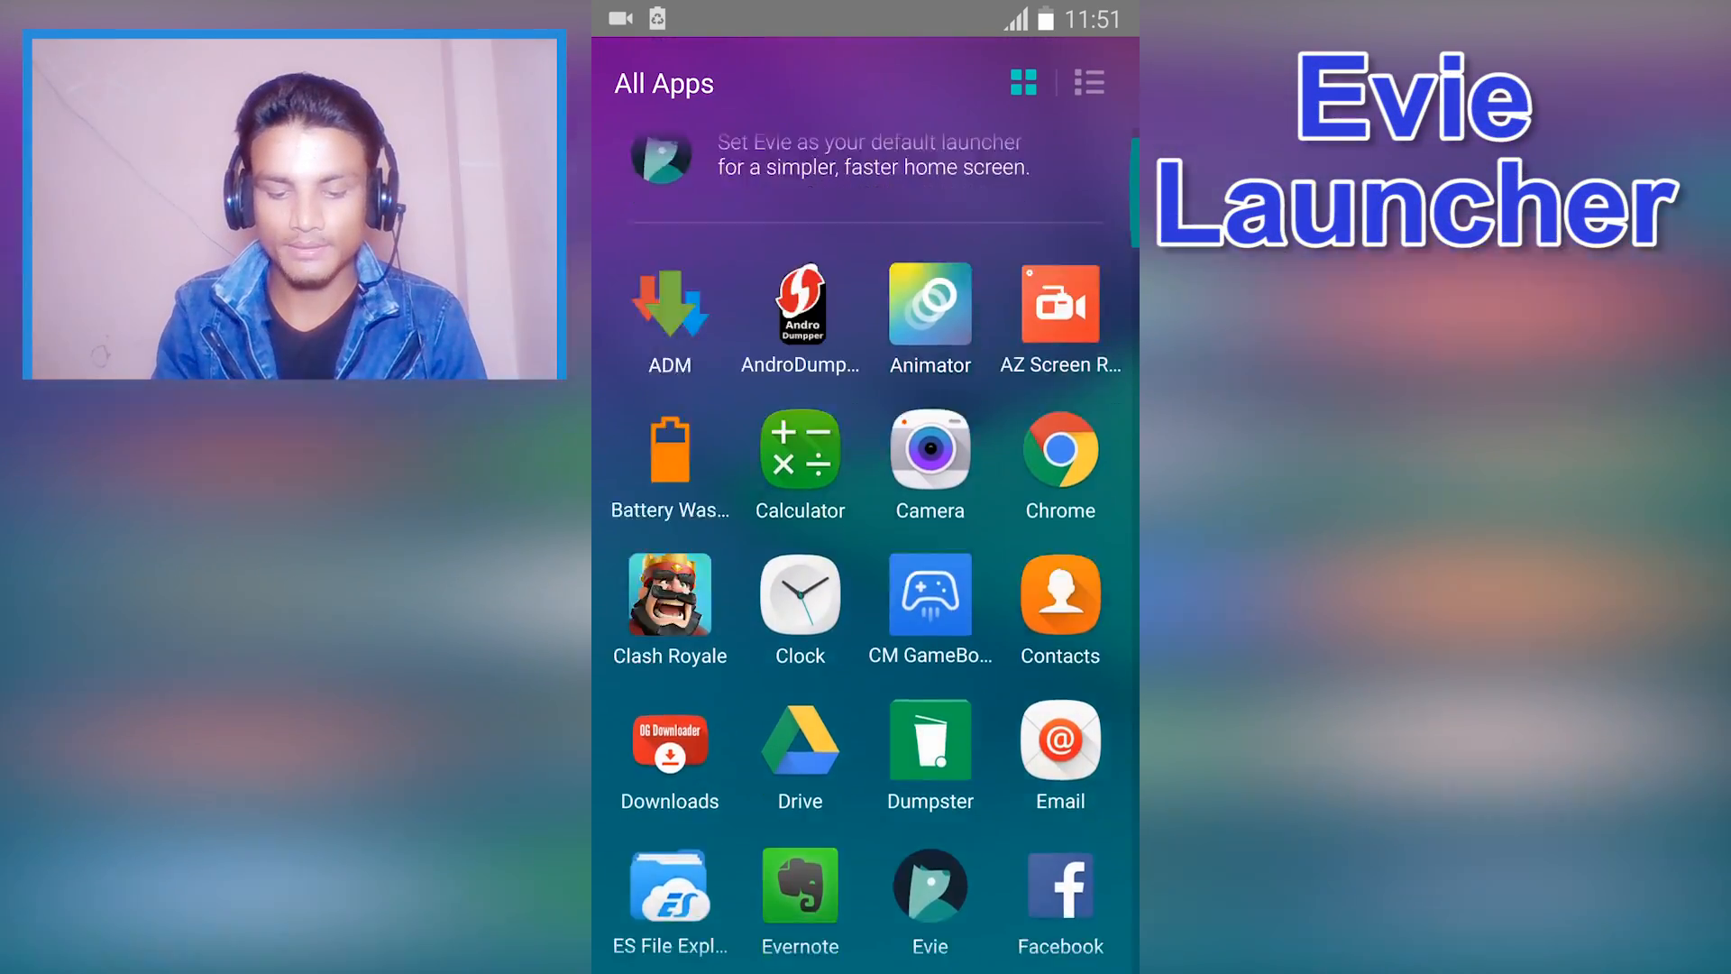
View Evie's All Apps as a named list, then switch back to the grid.
scroll("down", 3)
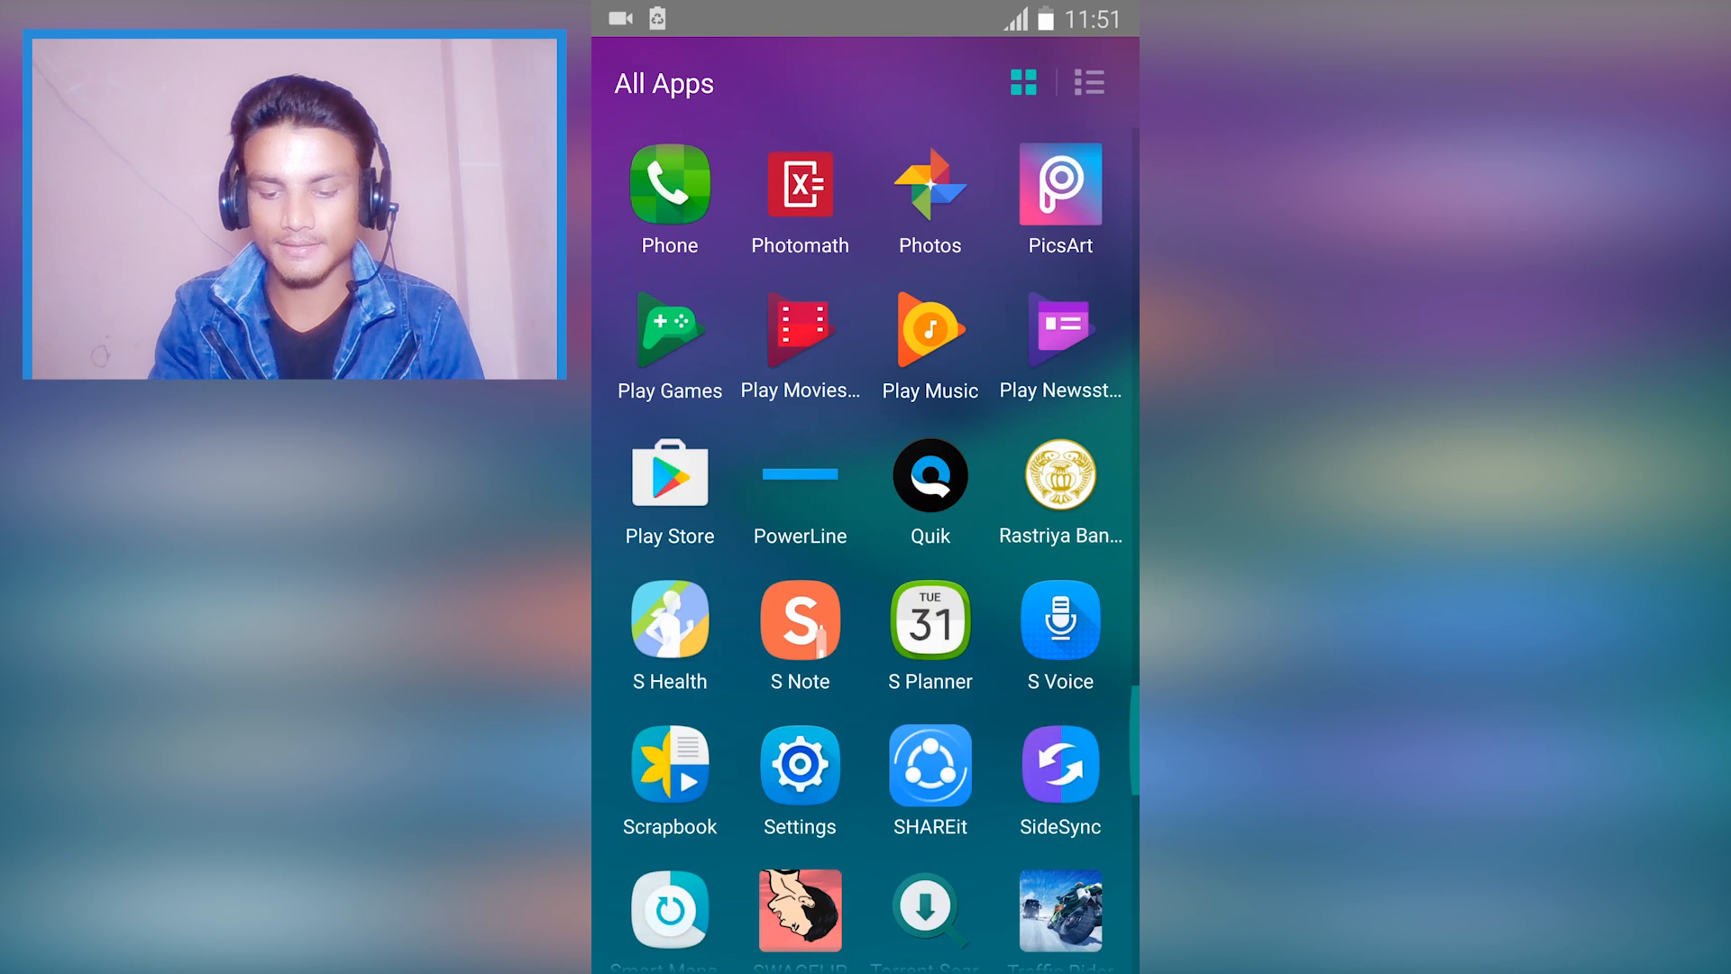
left_click(1087, 82)
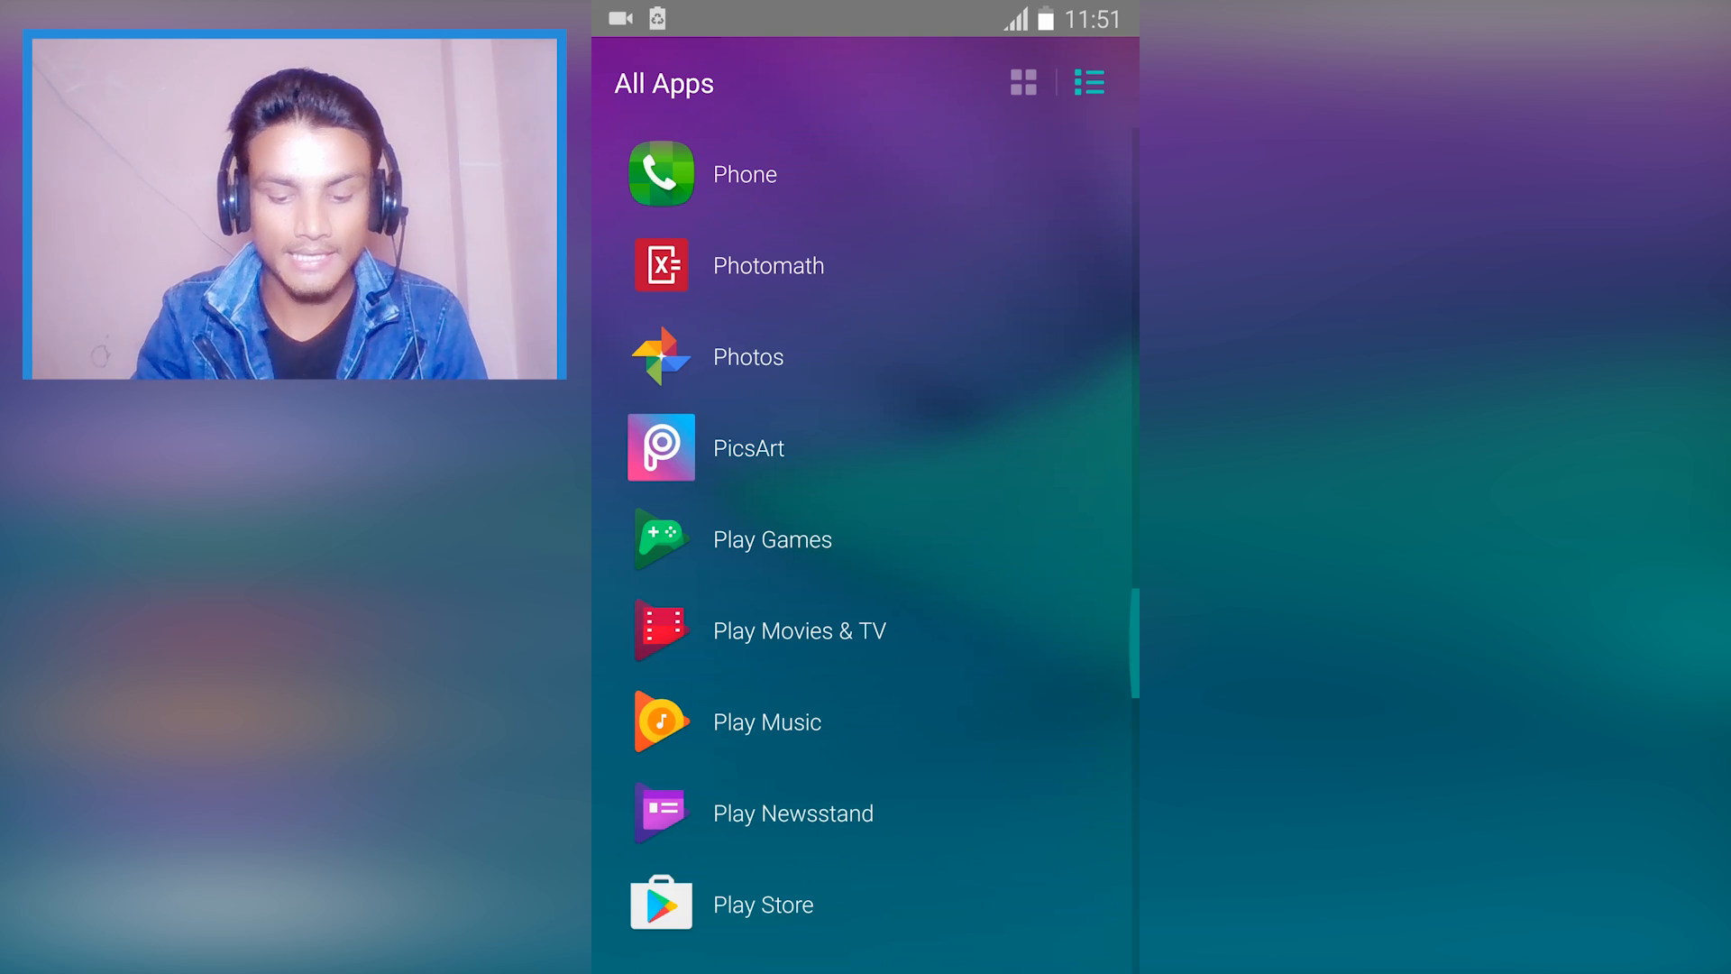
scroll("down", 3)
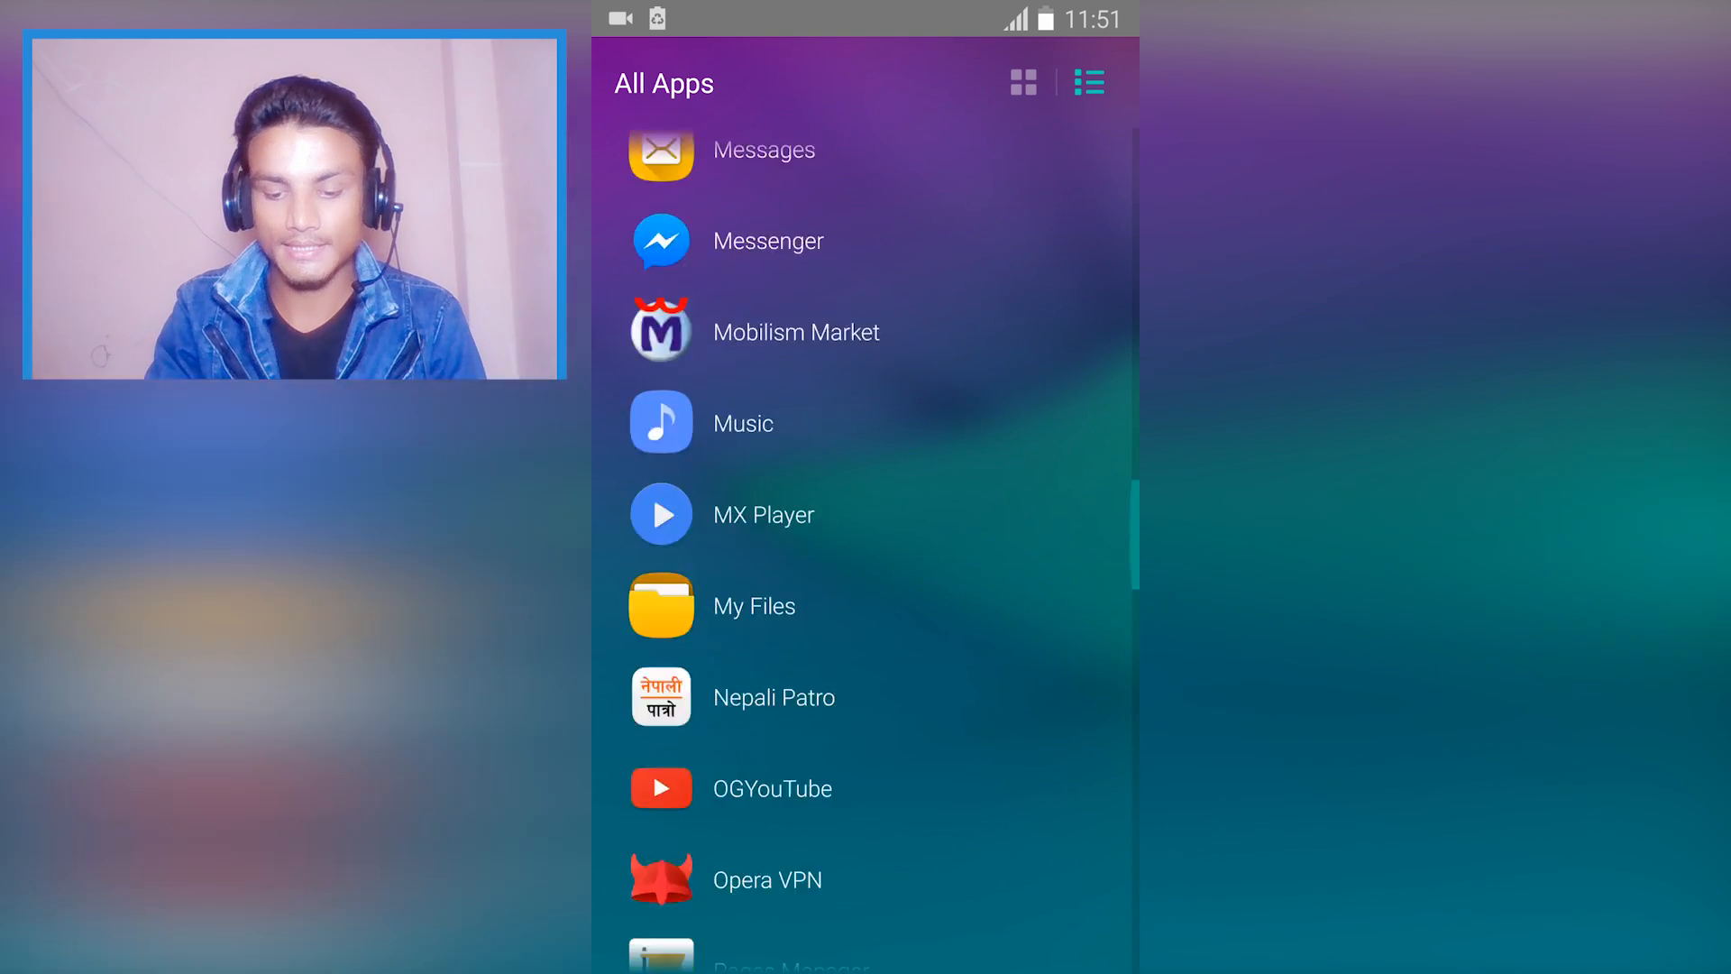
left_click(1022, 82)
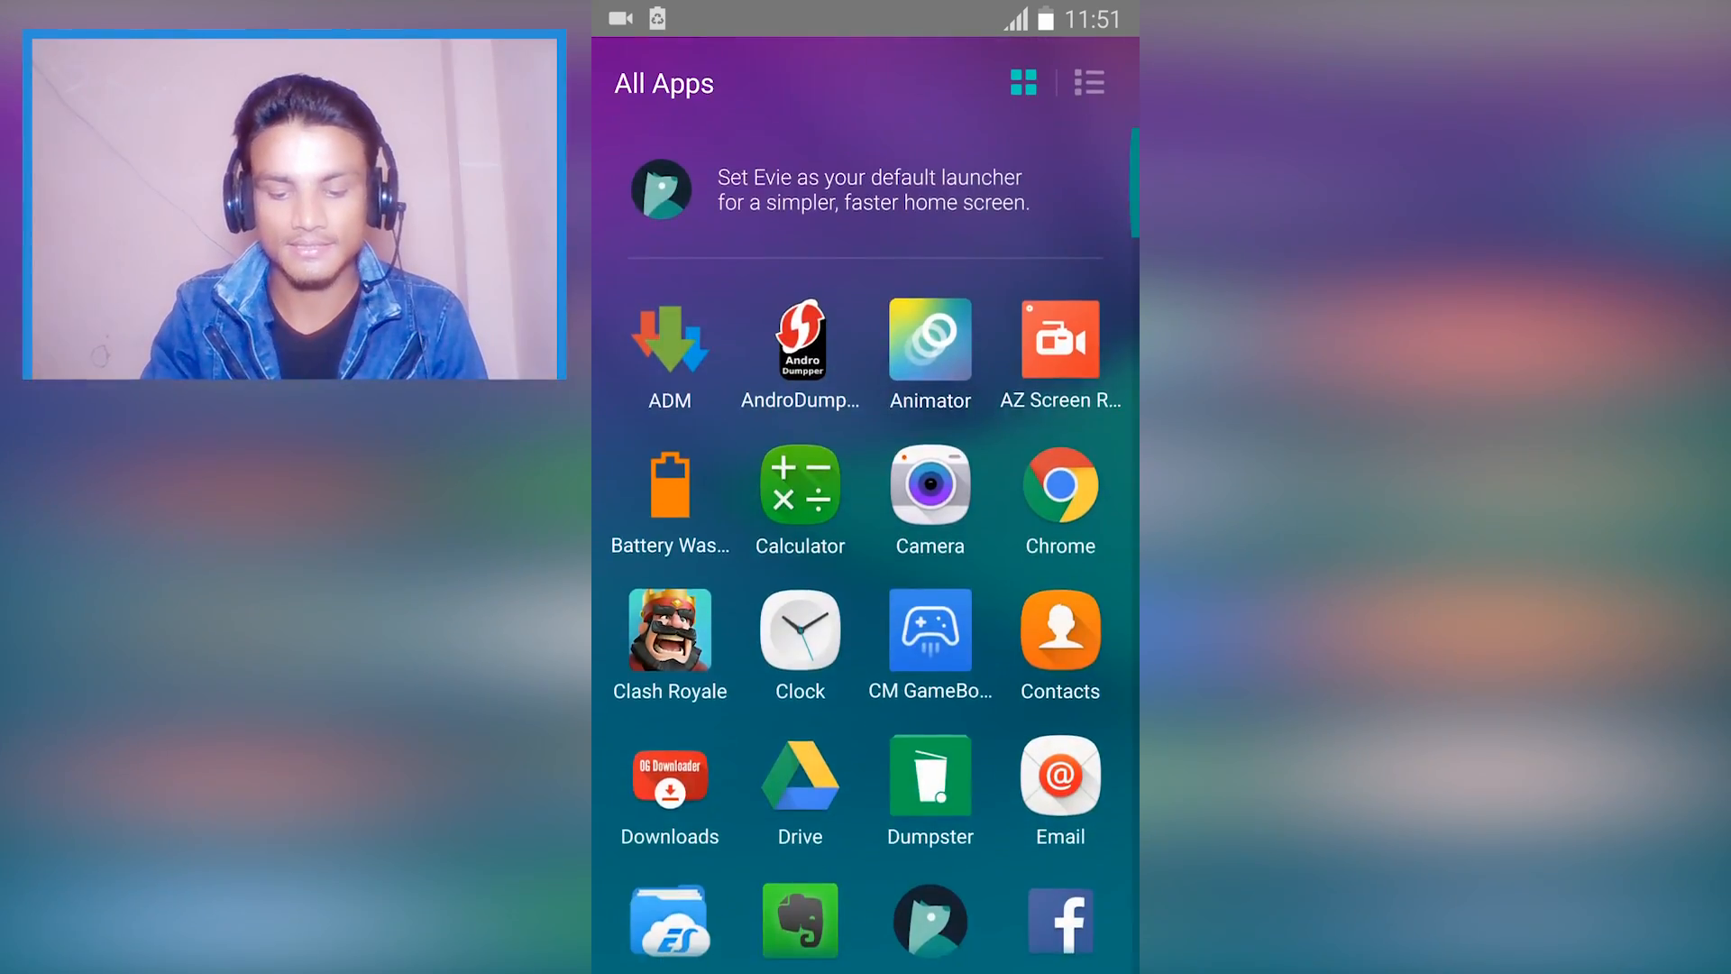
scroll("down", 3)
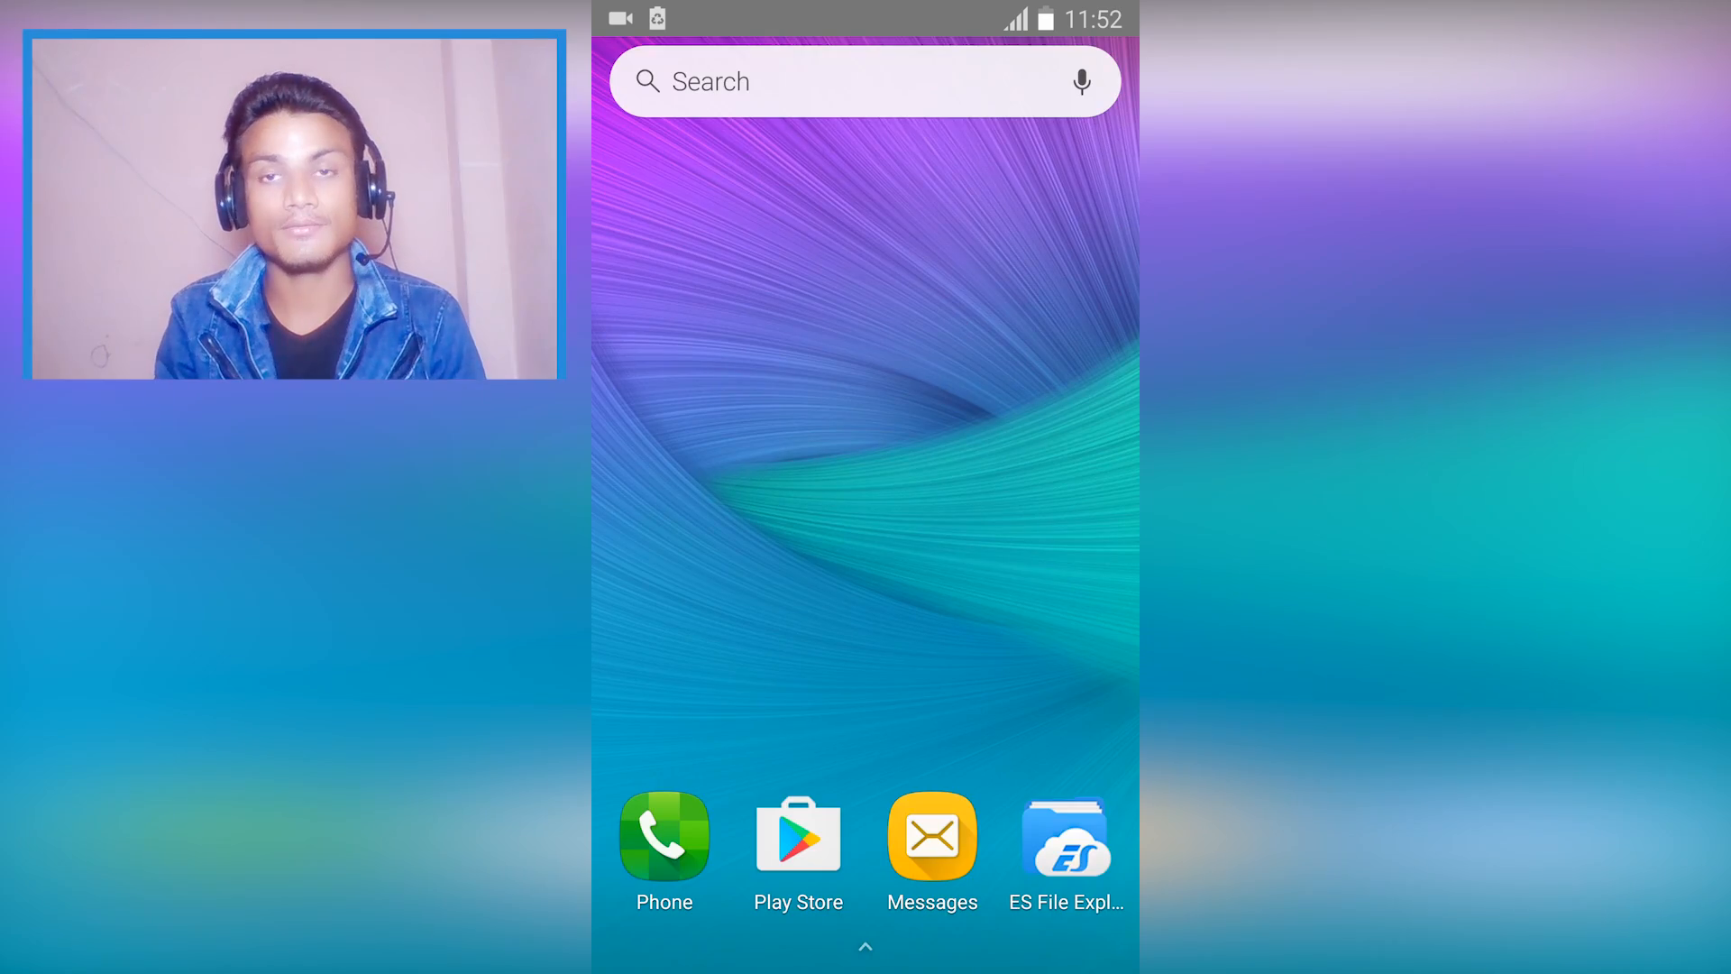
Launch Flat Battery and scroll through its Color Settings.
left_click(866, 946)
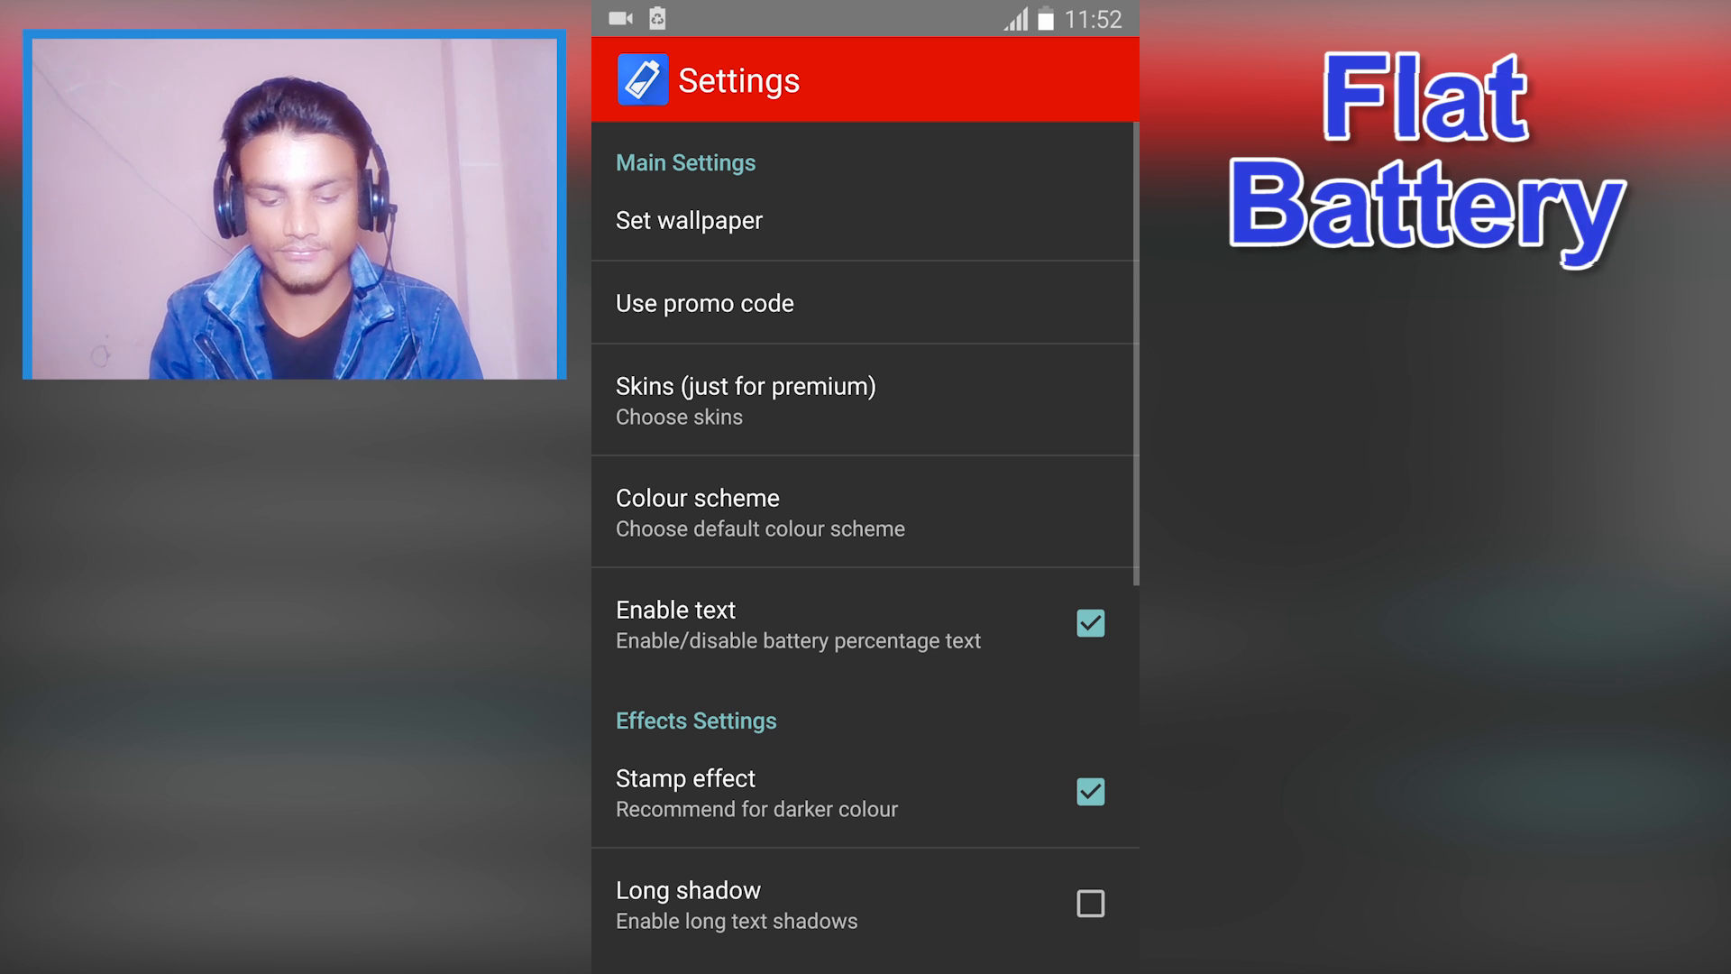
scroll("down", 3)
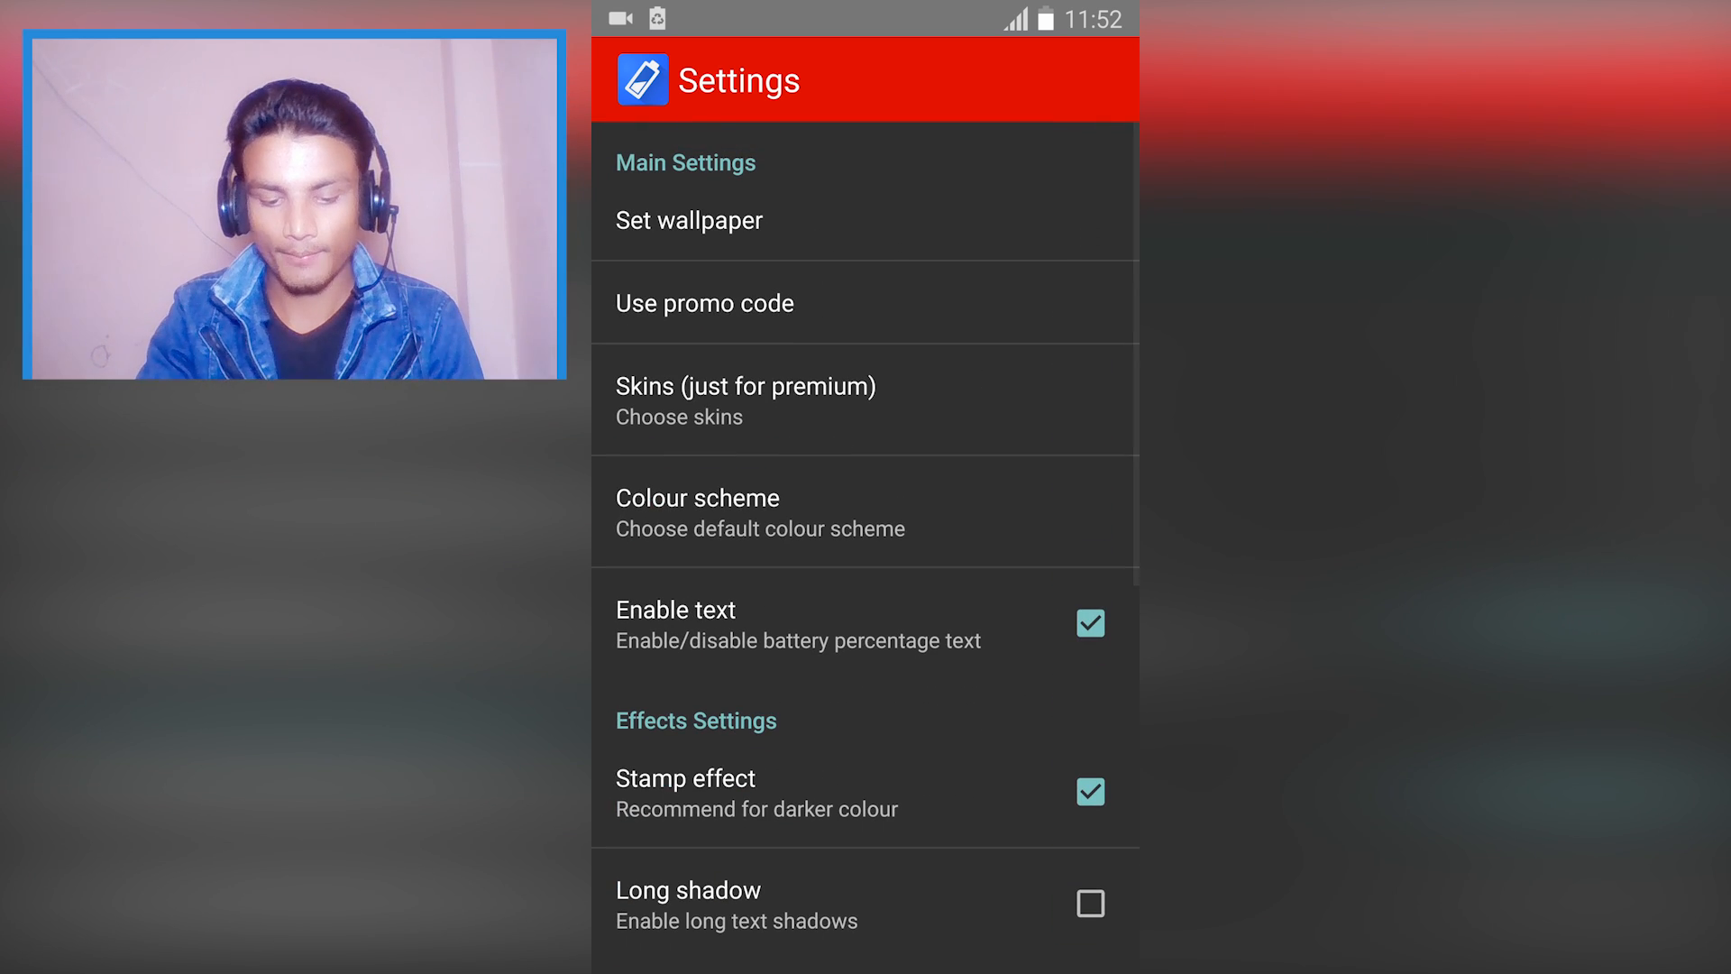
scroll("down", 3)
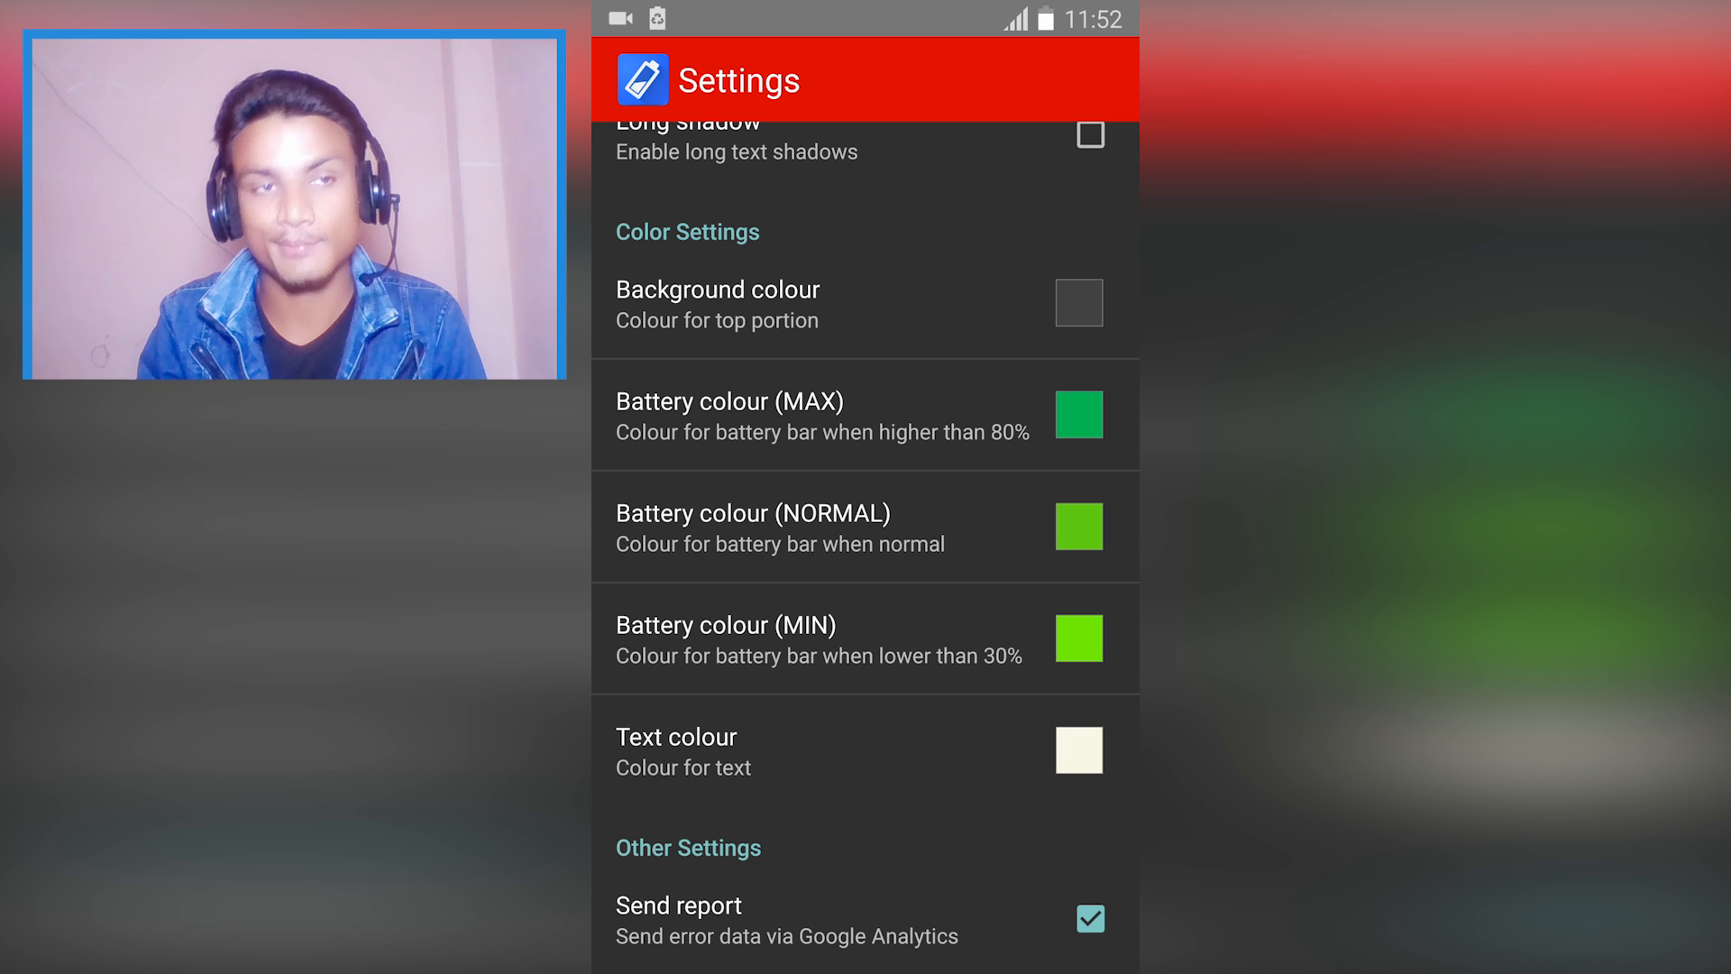
scroll("down", 3)
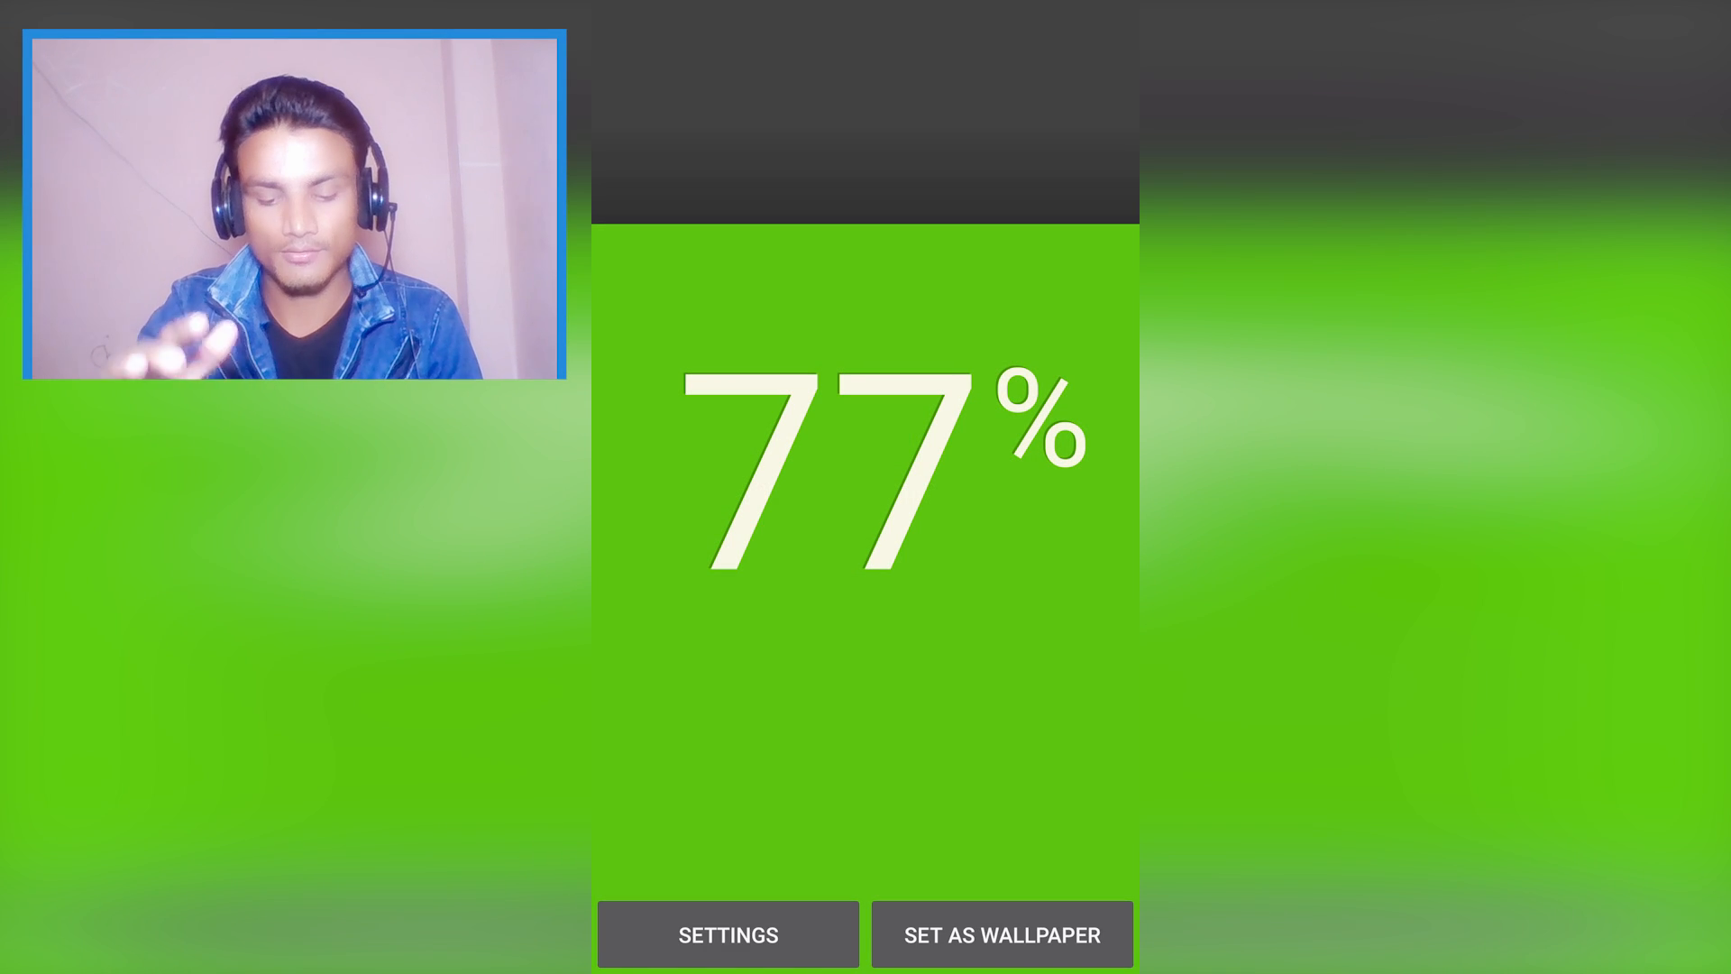
Set Flat Battery as wallpaper, open Settings, and dismiss the no-internet notice.
left_click(1000, 934)
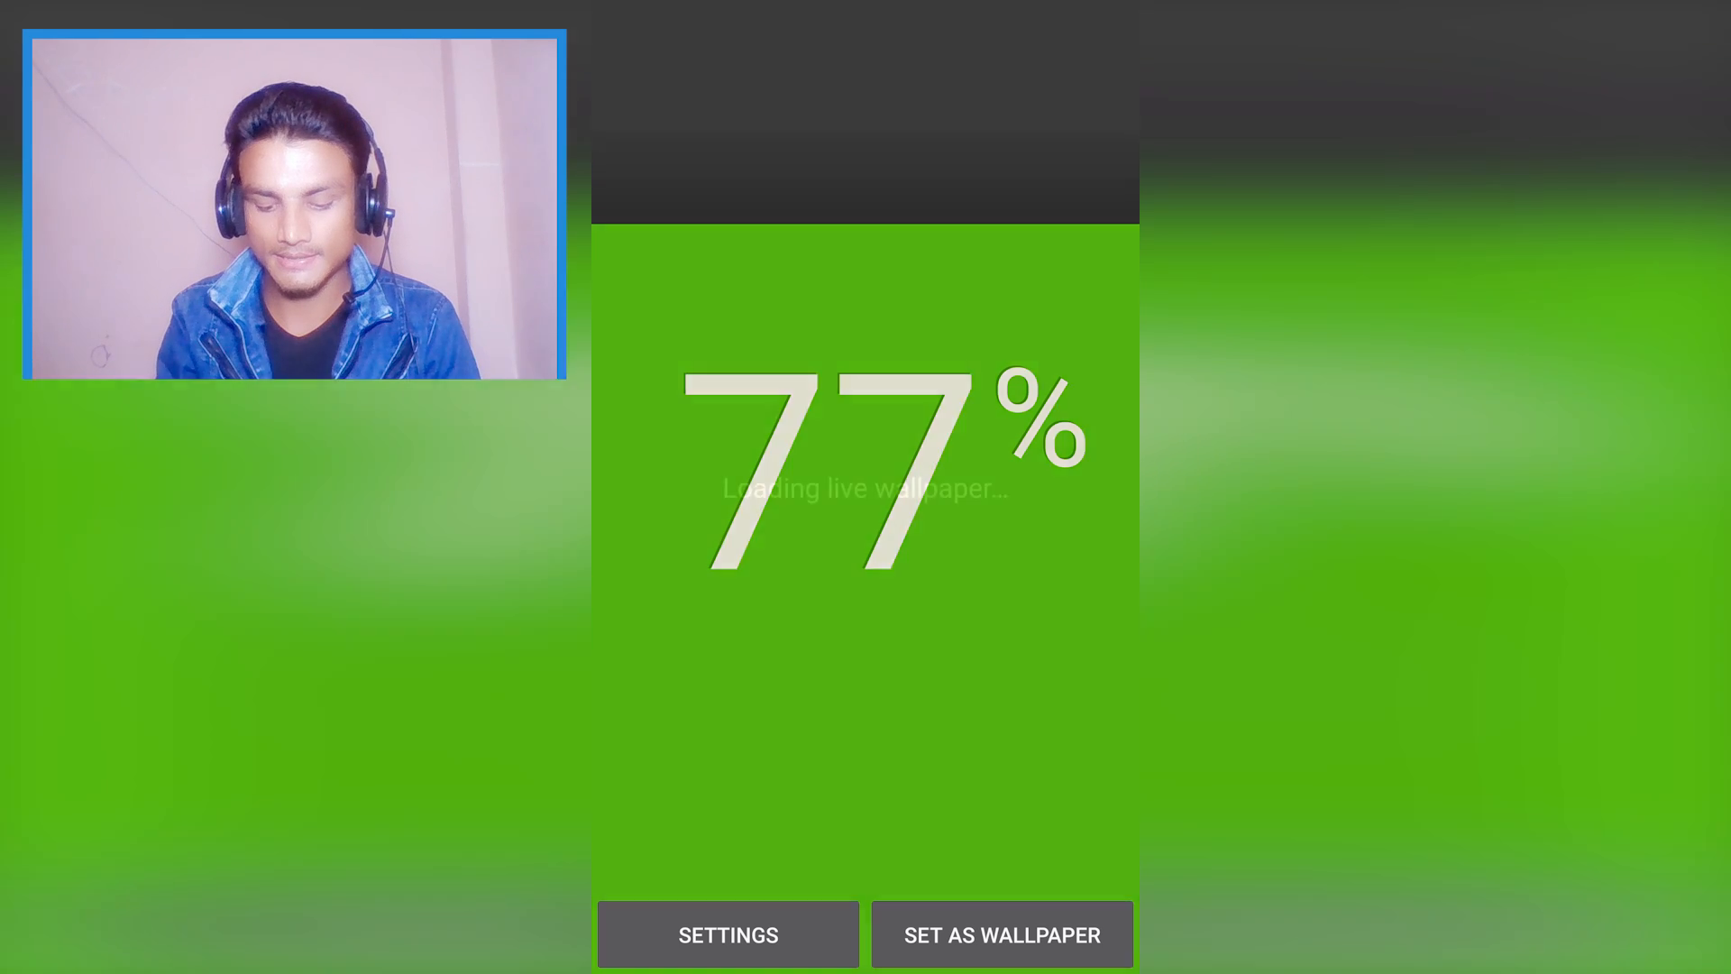
left_click(727, 934)
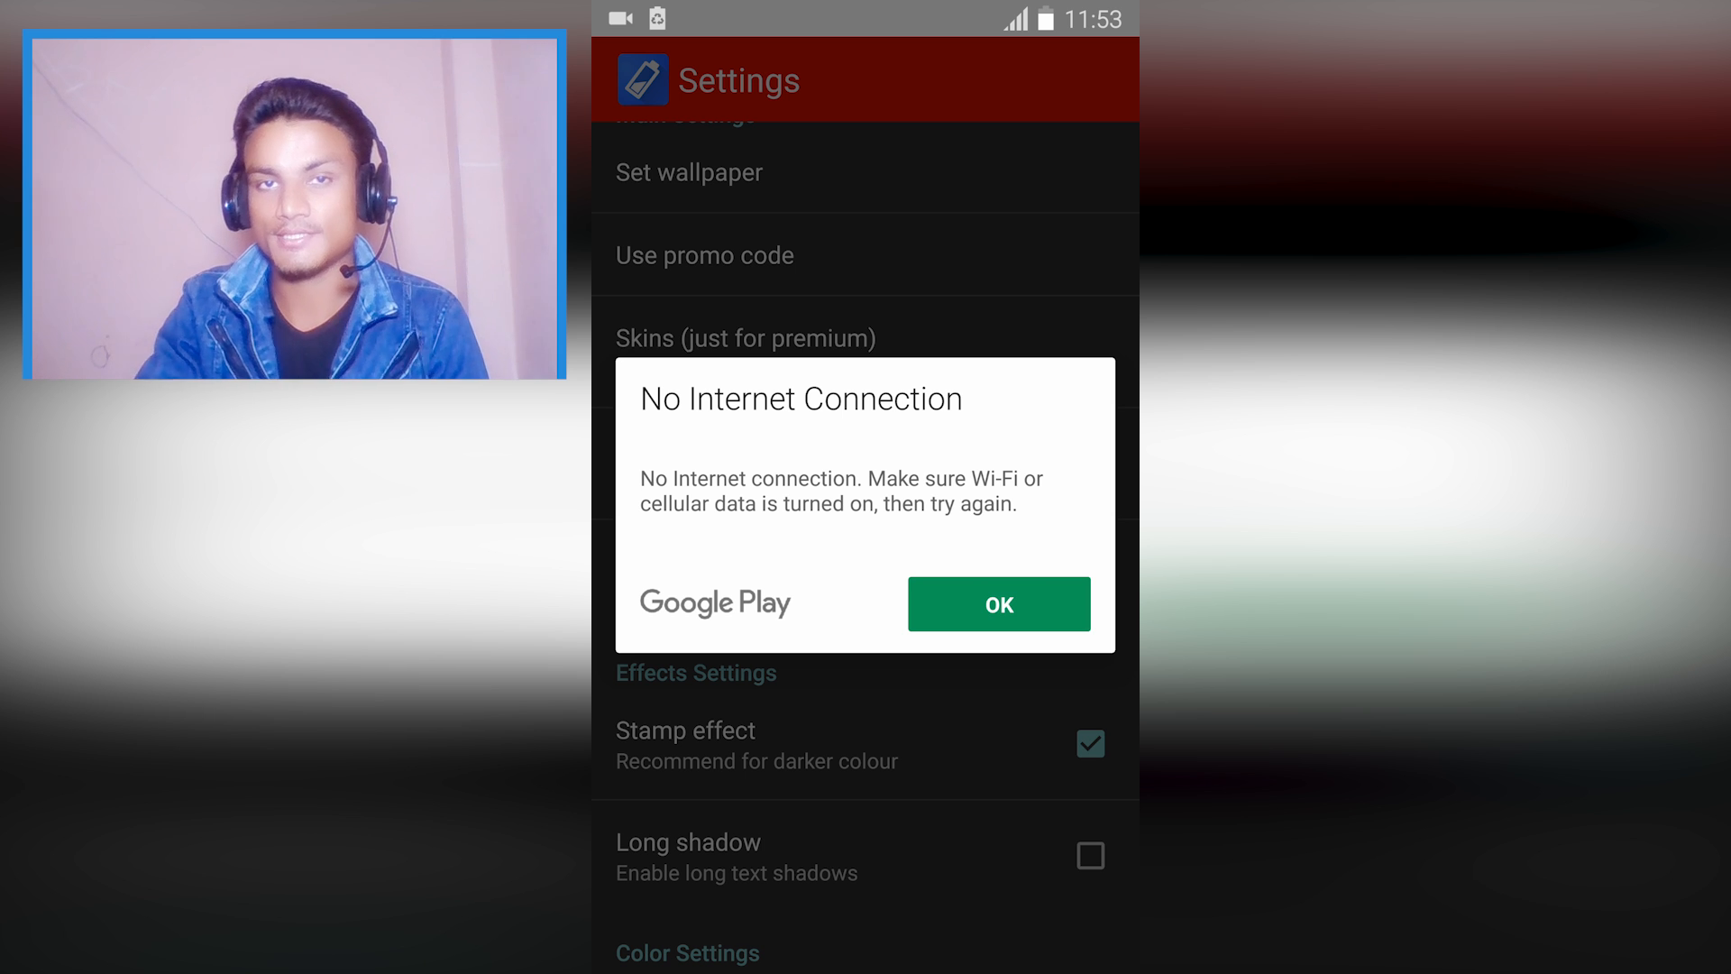
left_click(997, 603)
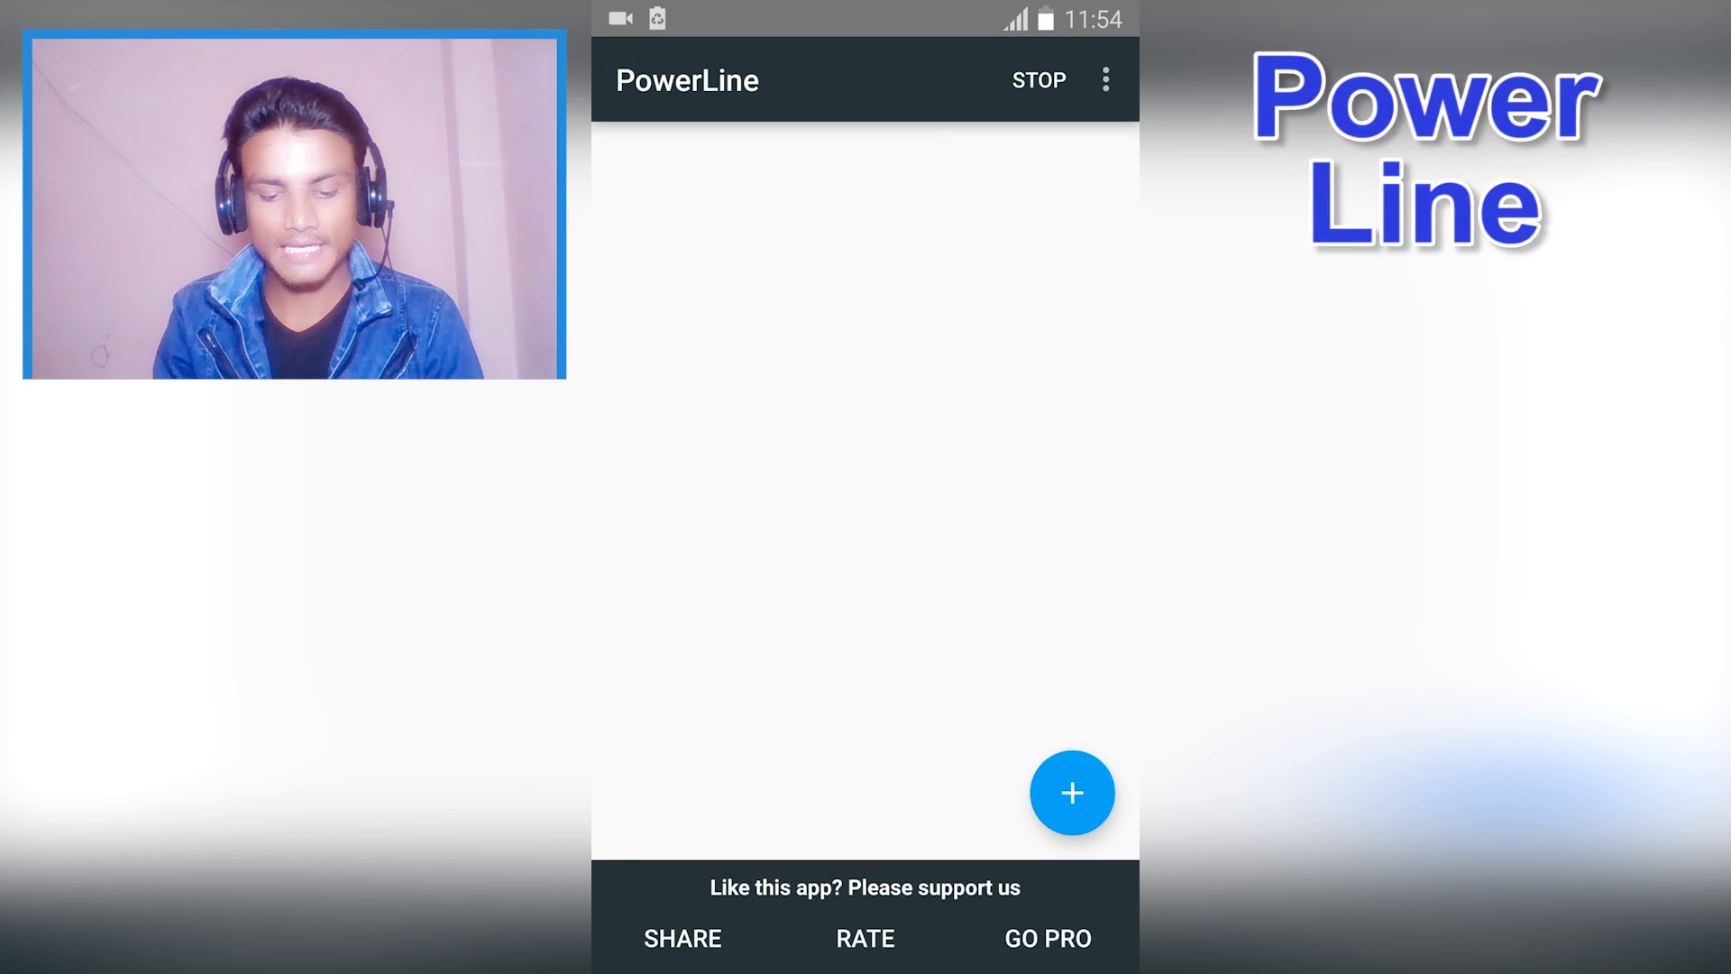
Check PowerLine's overflow menu, then browse the Add more indicators list.
left_click(1106, 79)
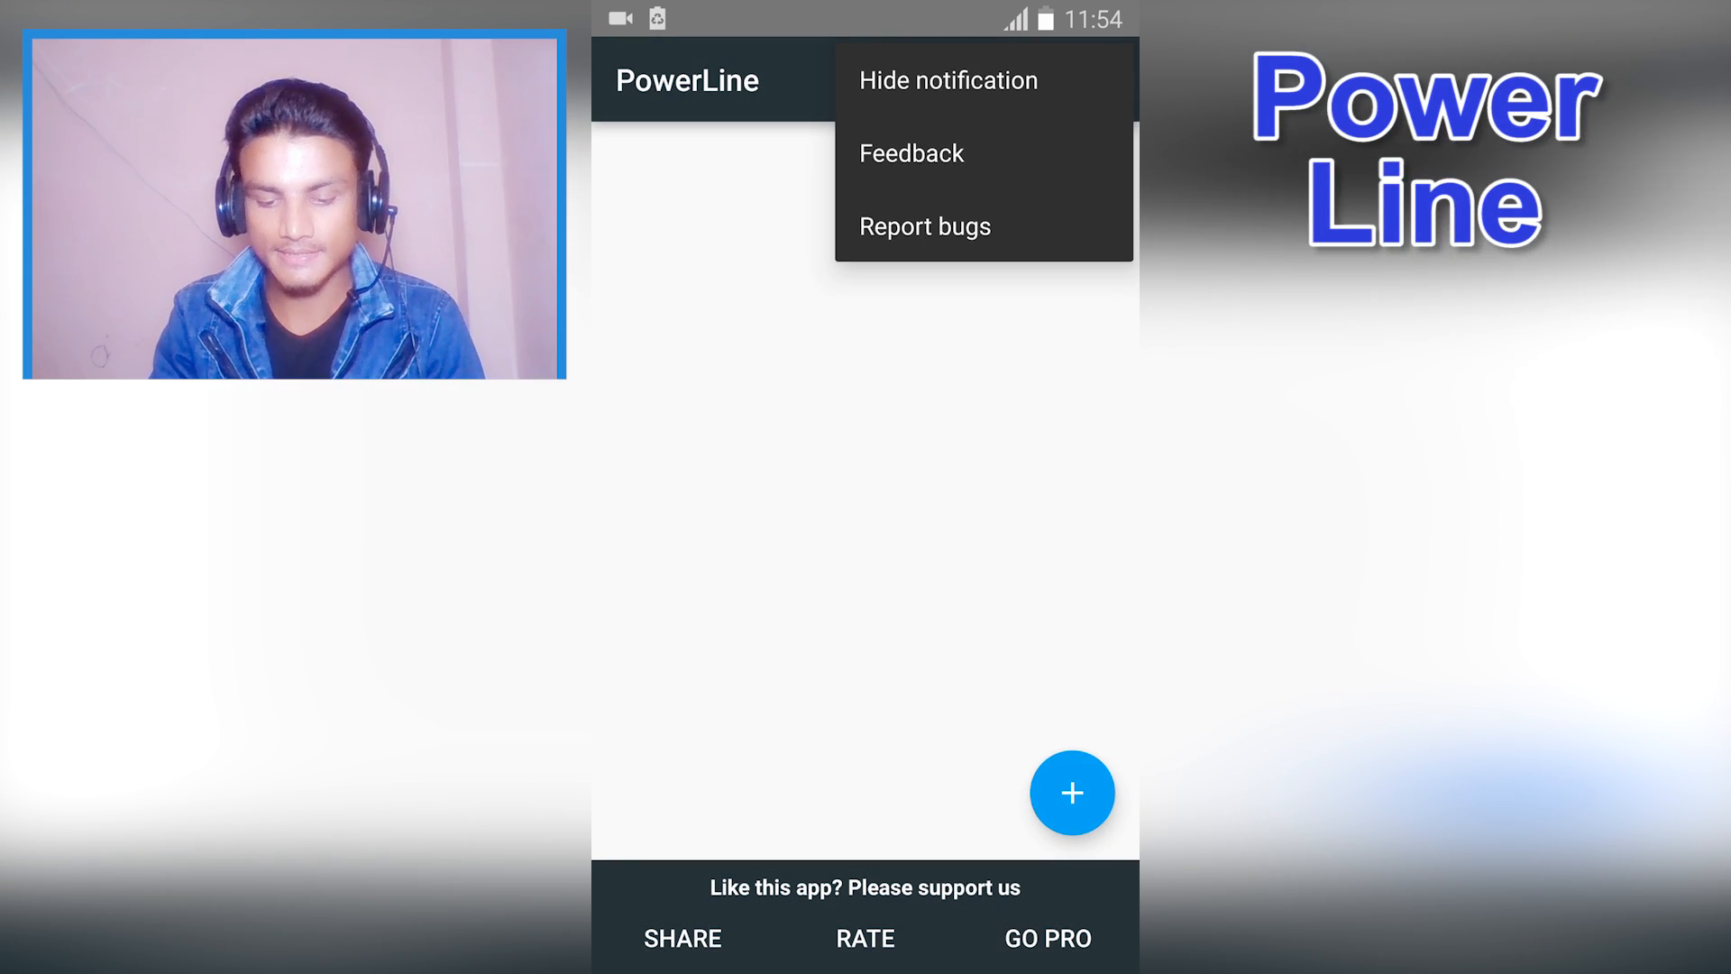
left_click(947, 79)
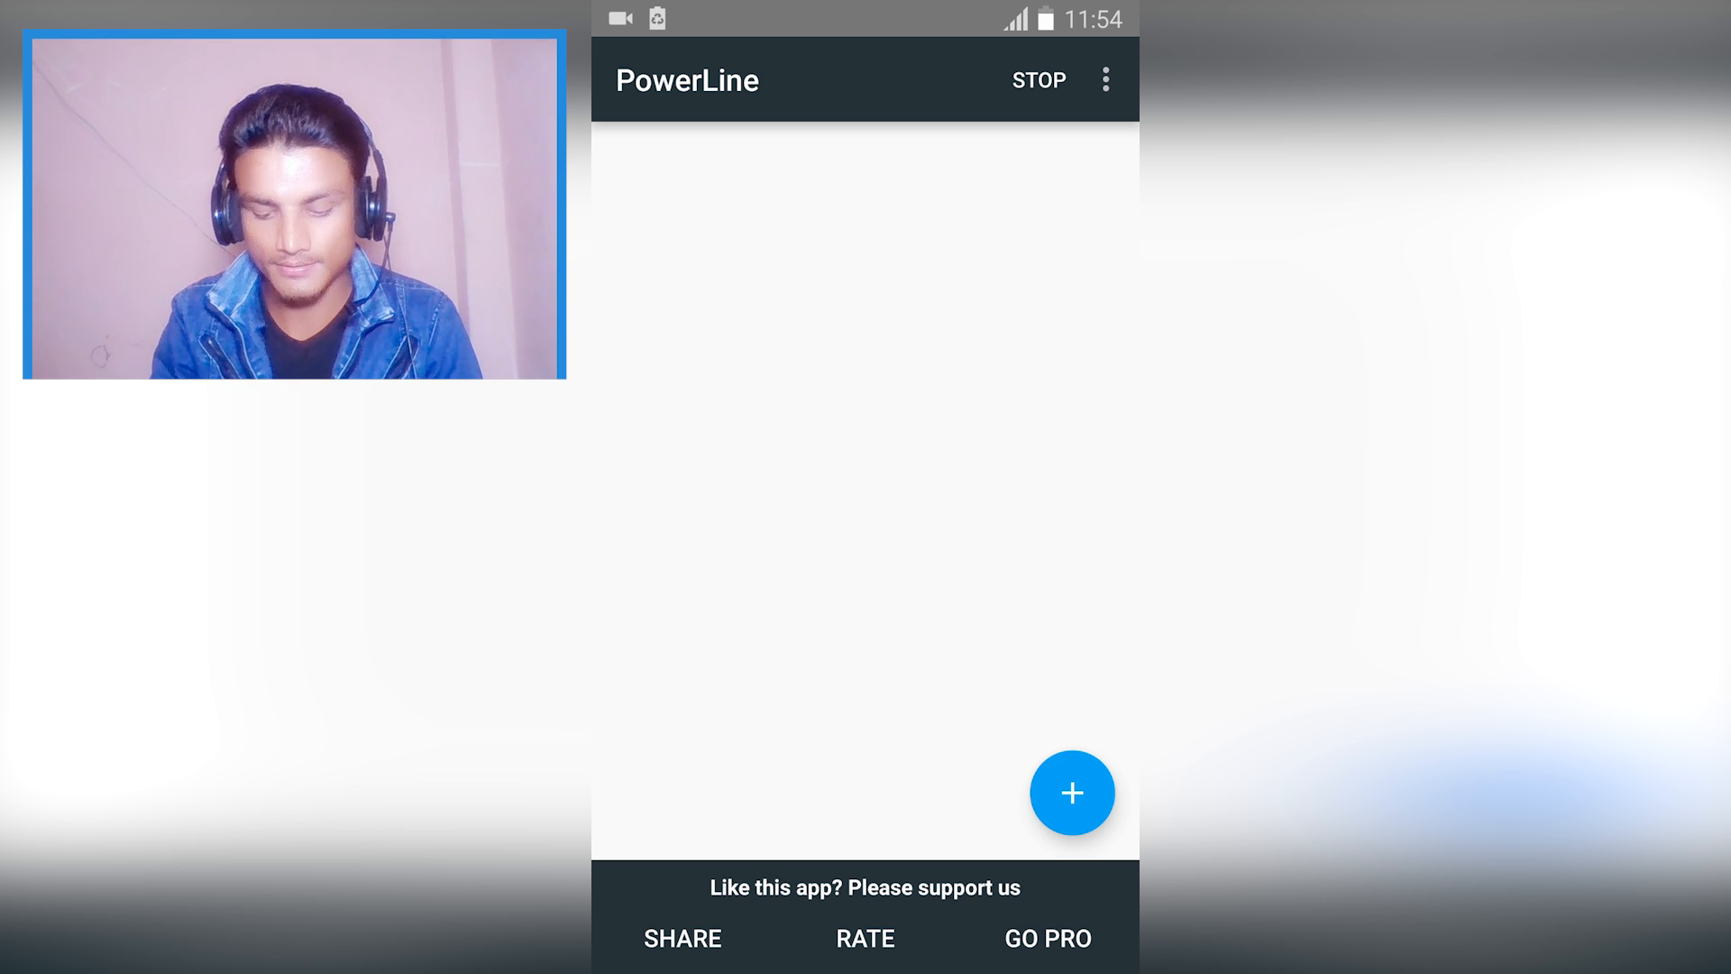
left_click(1071, 792)
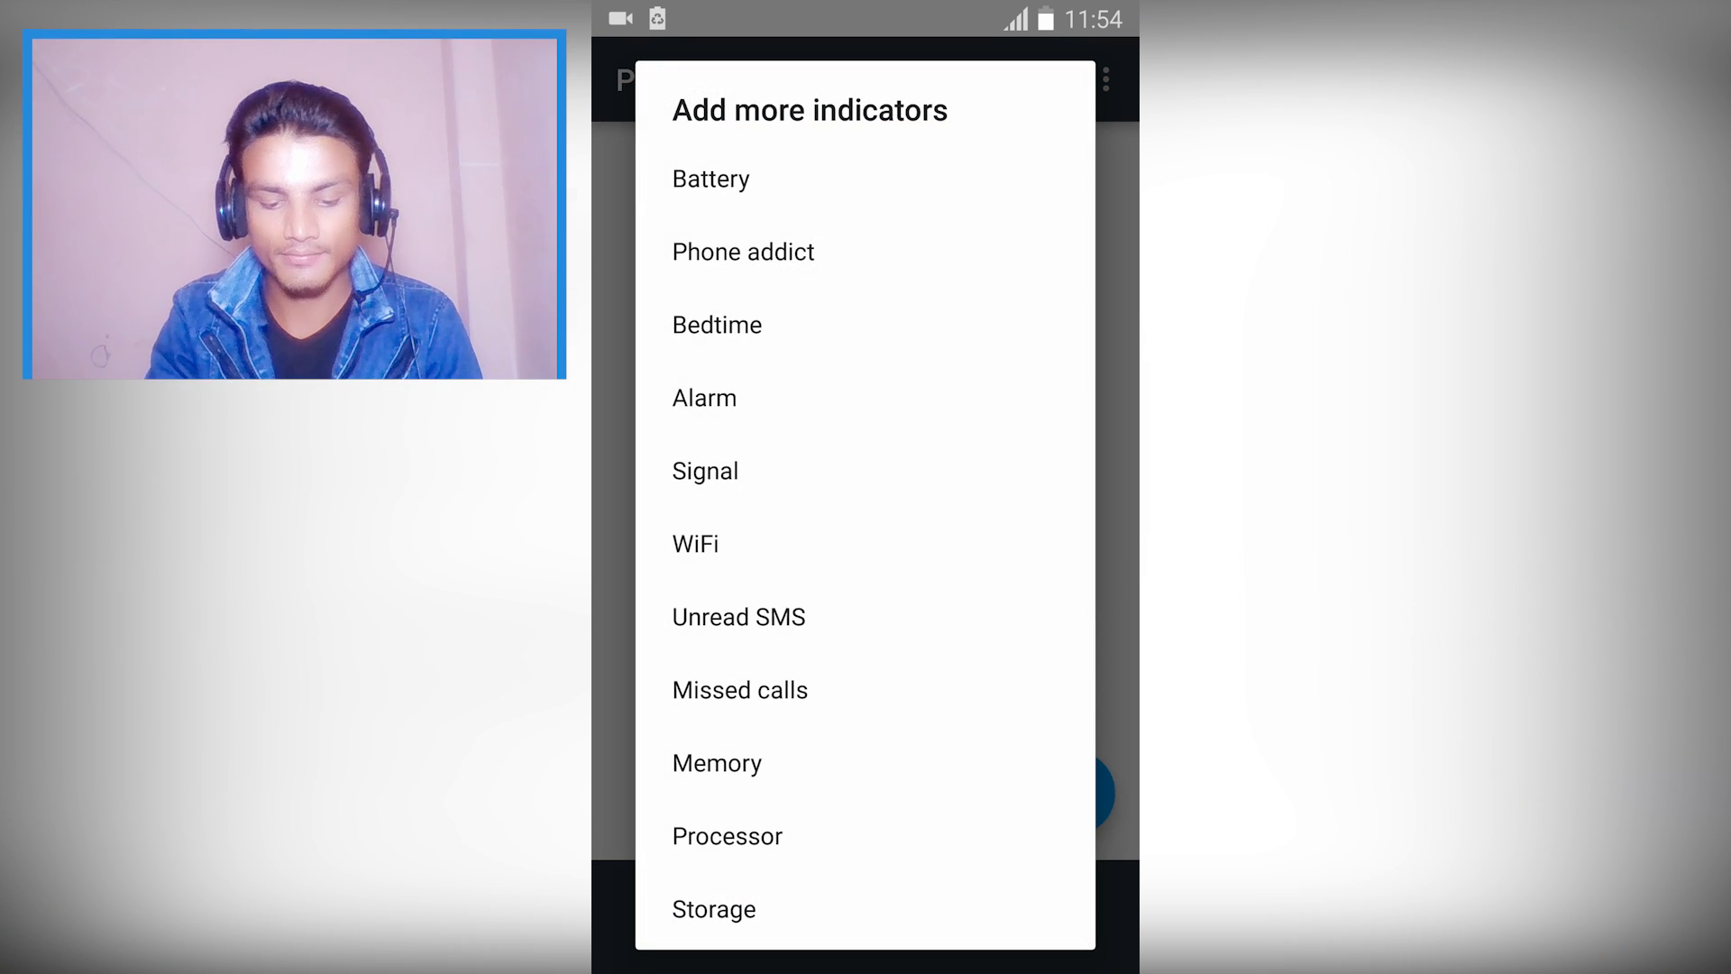
scroll("down", 3)
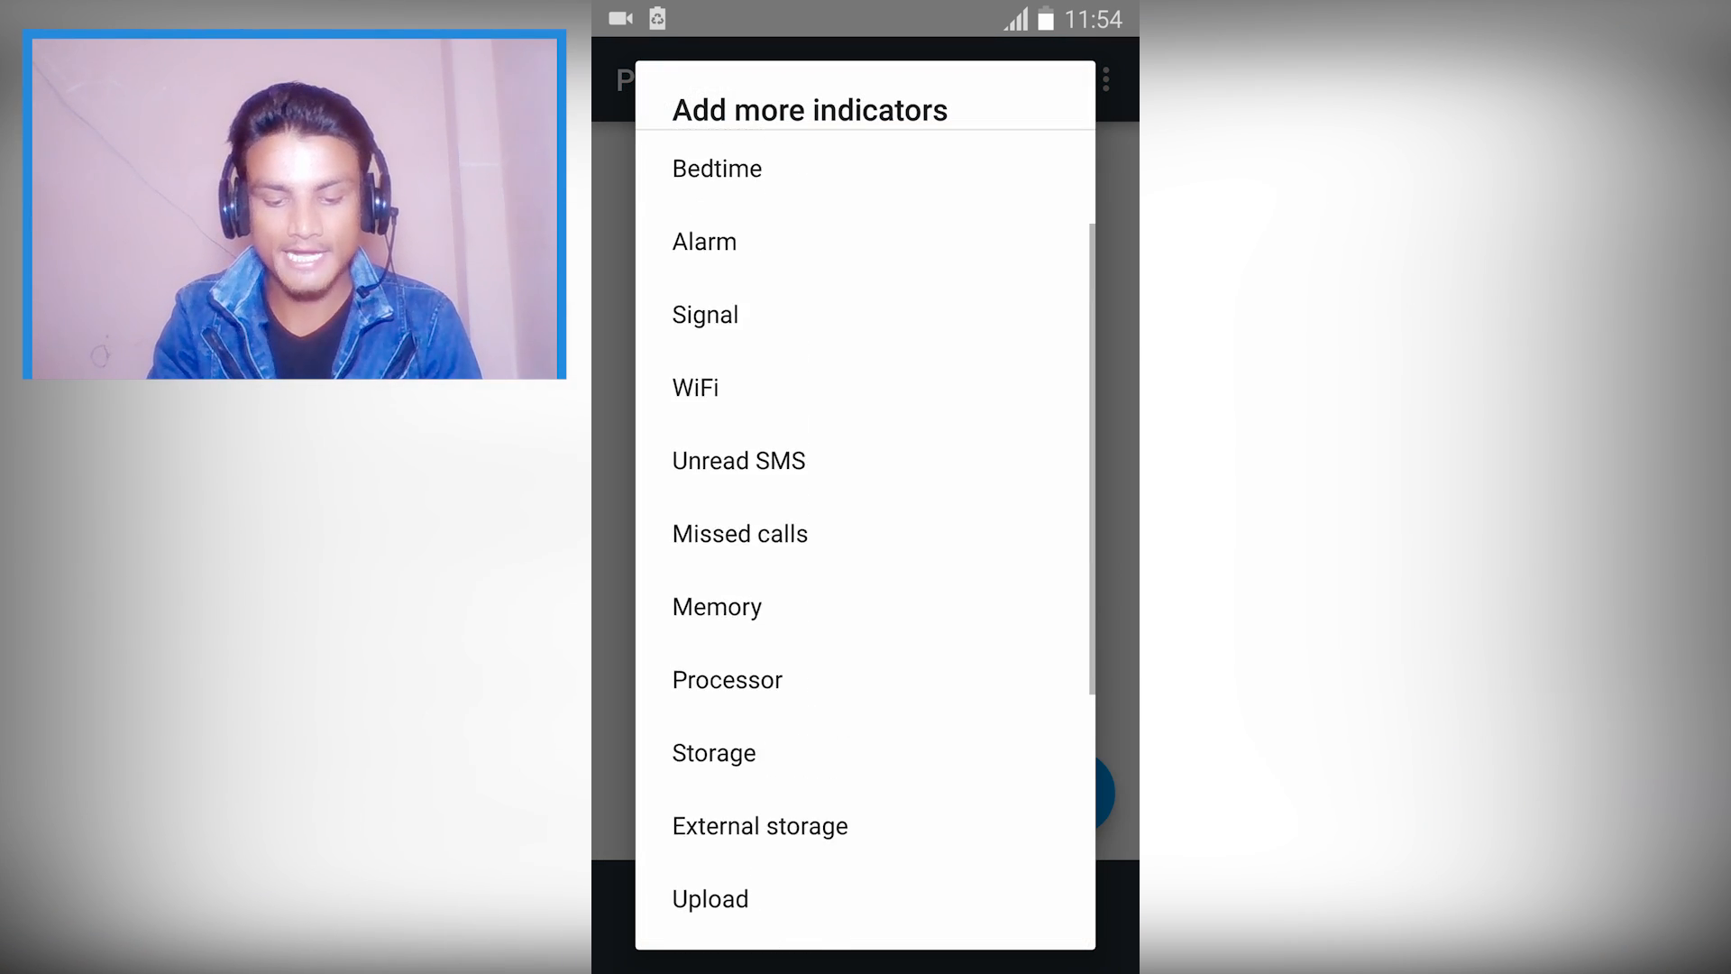
scroll("down", 3)
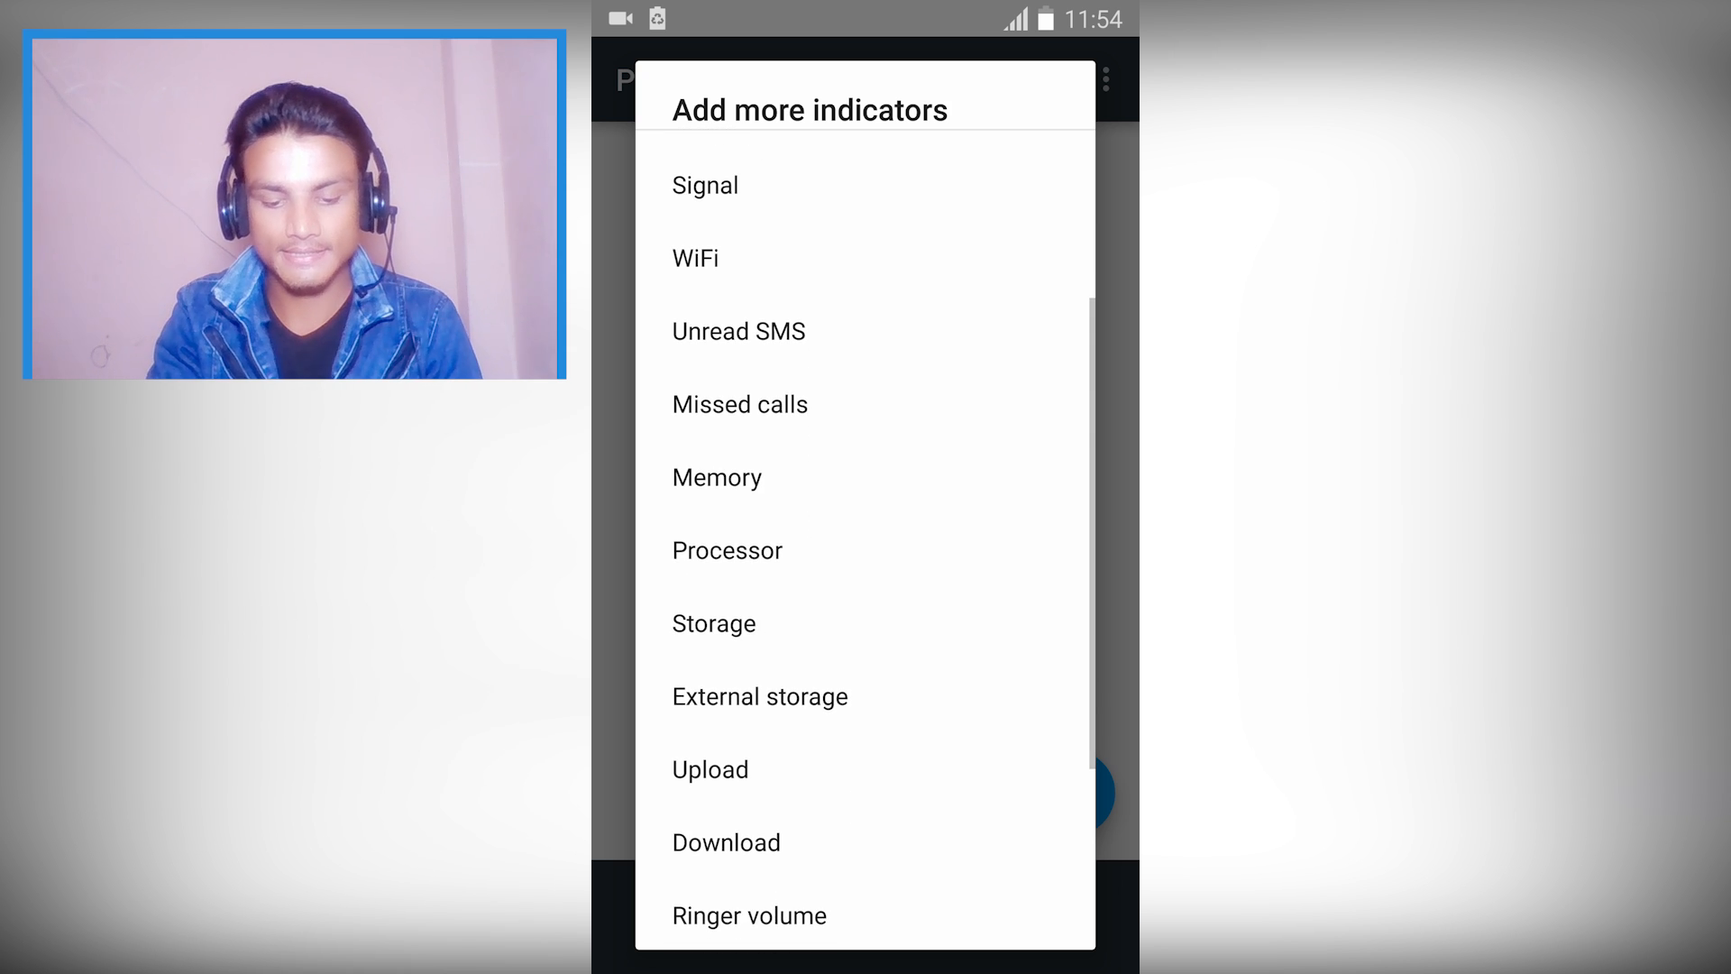
scroll("down", 3)
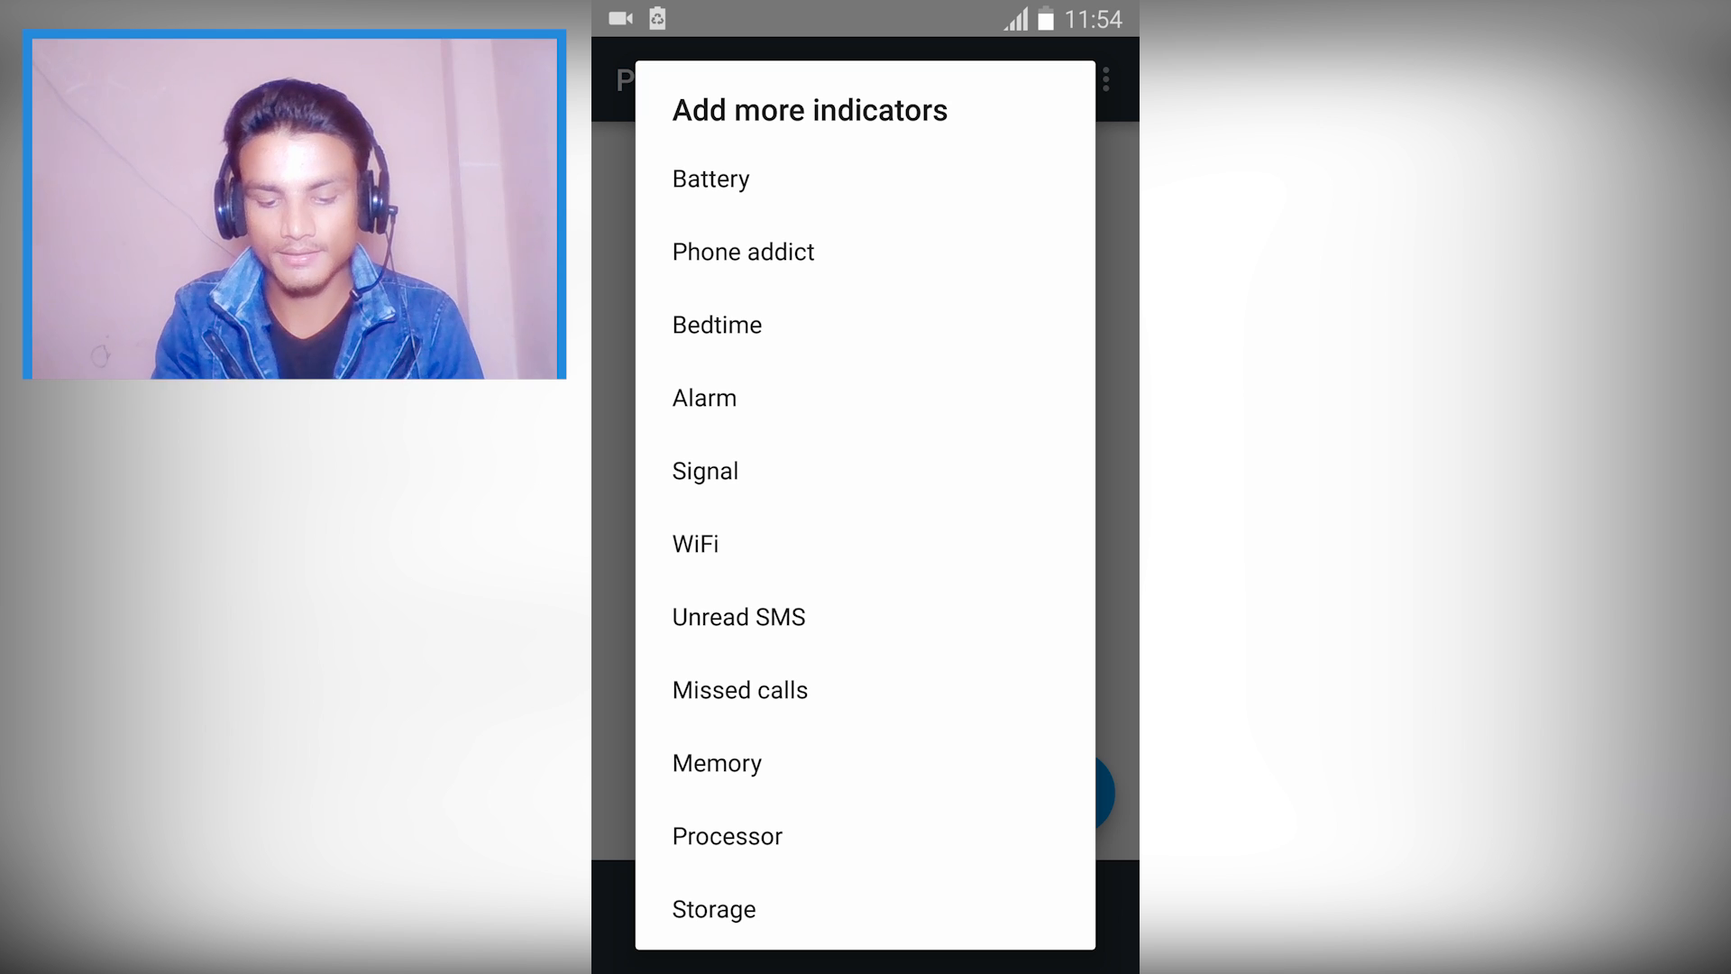
Add a Battery indicator with Position Top and a blue line colour.
left_click(711, 178)
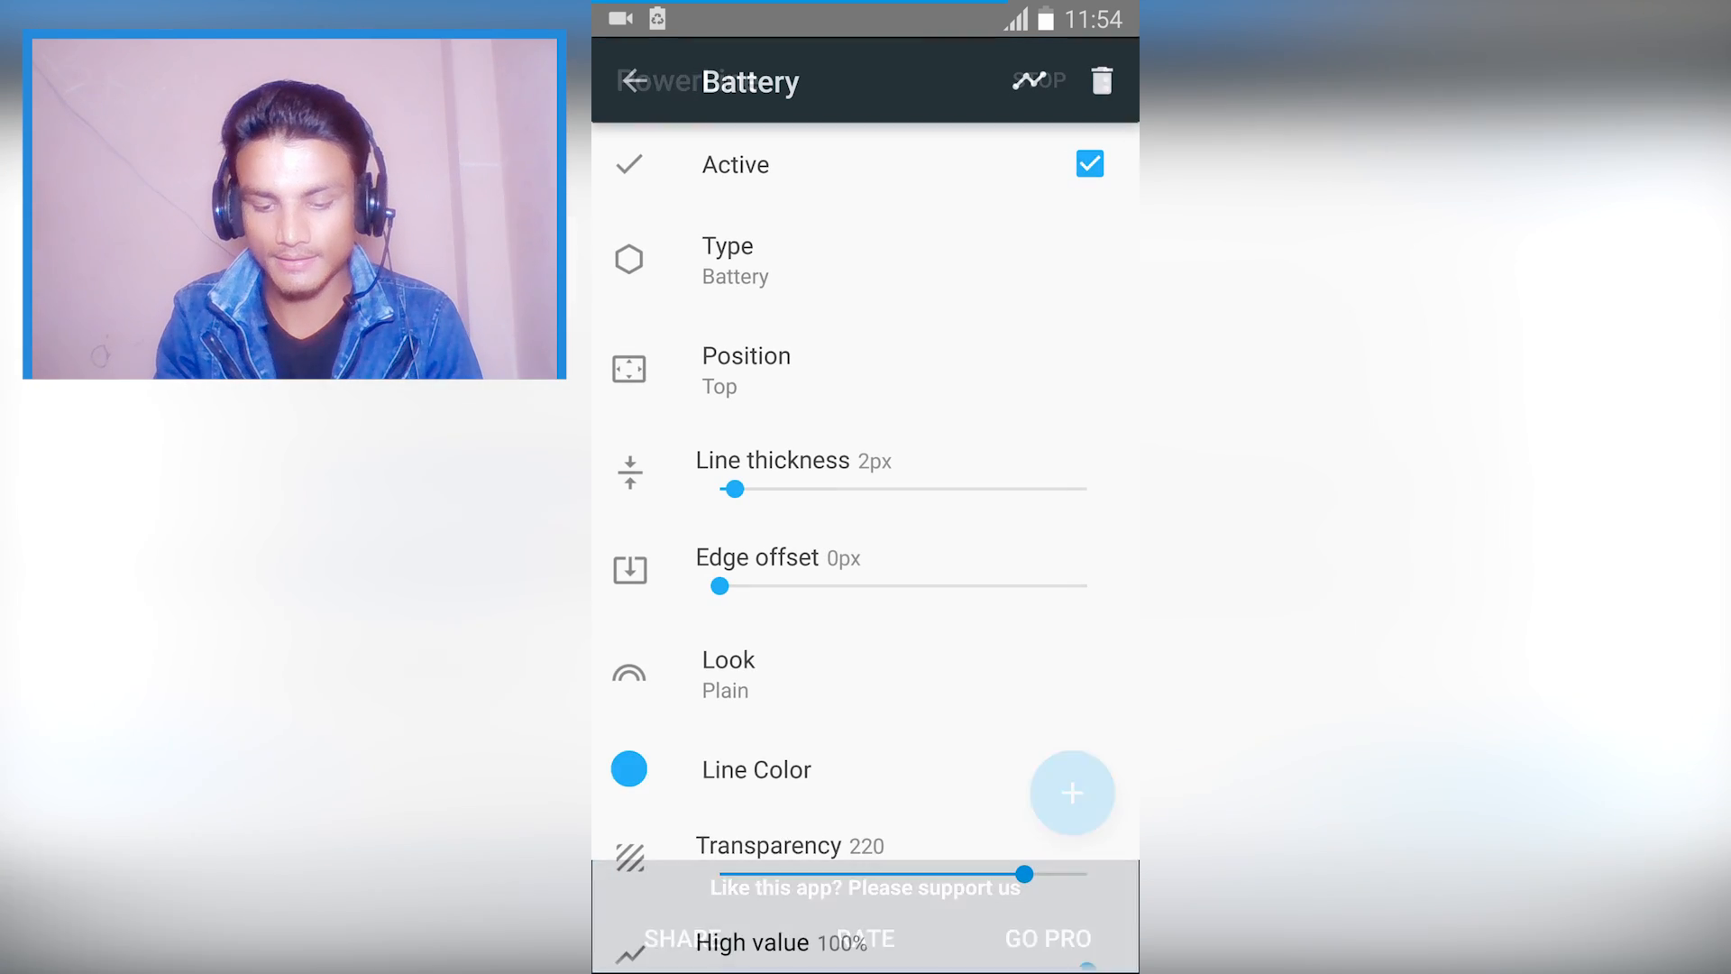
scroll("down", 3)
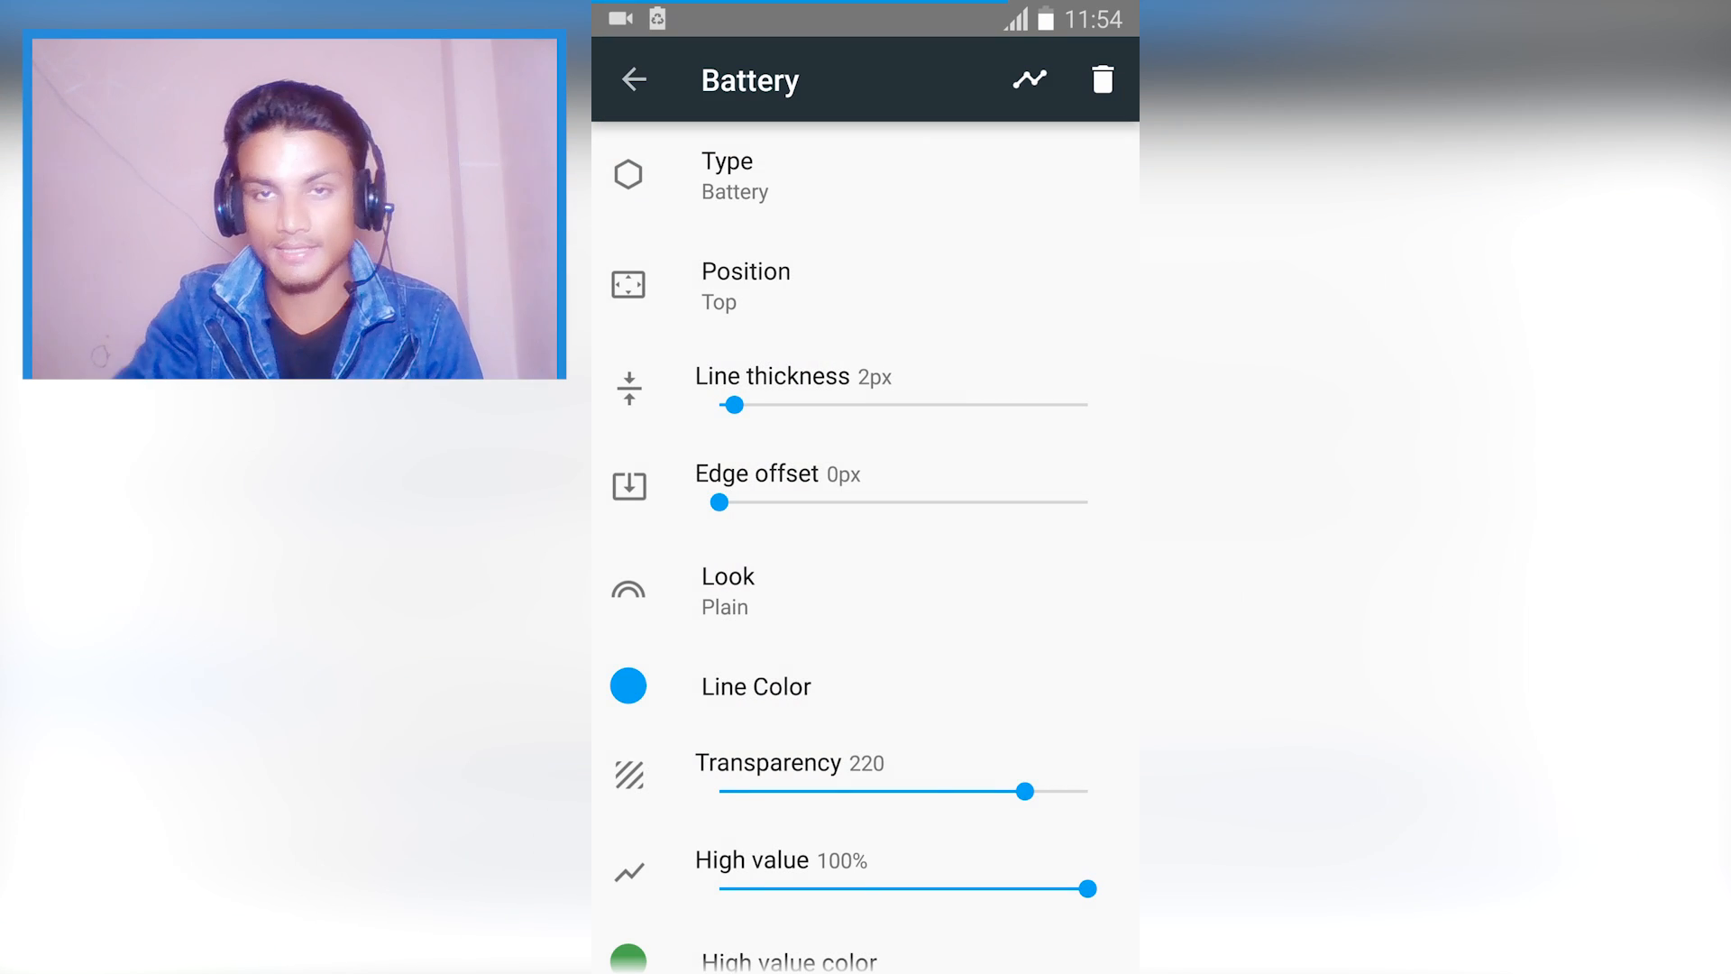
left_click(633, 79)
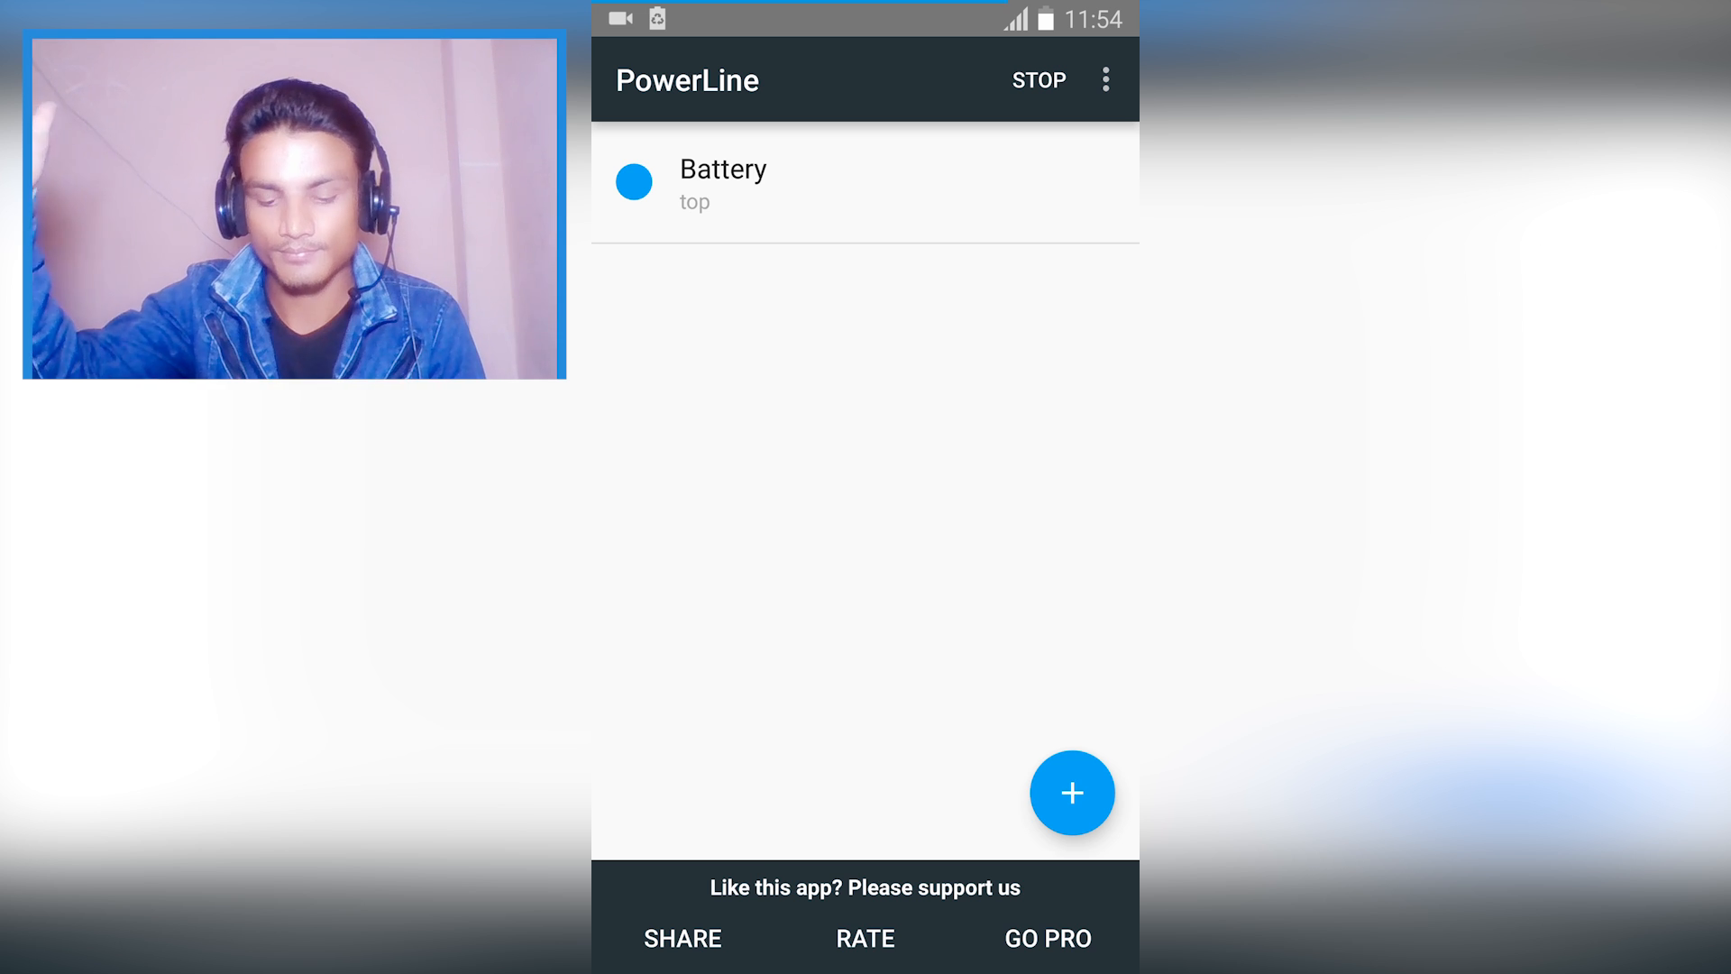
Reopen Add more indicators and scroll down to Battery temperature and Decoration.
left_click(1071, 793)
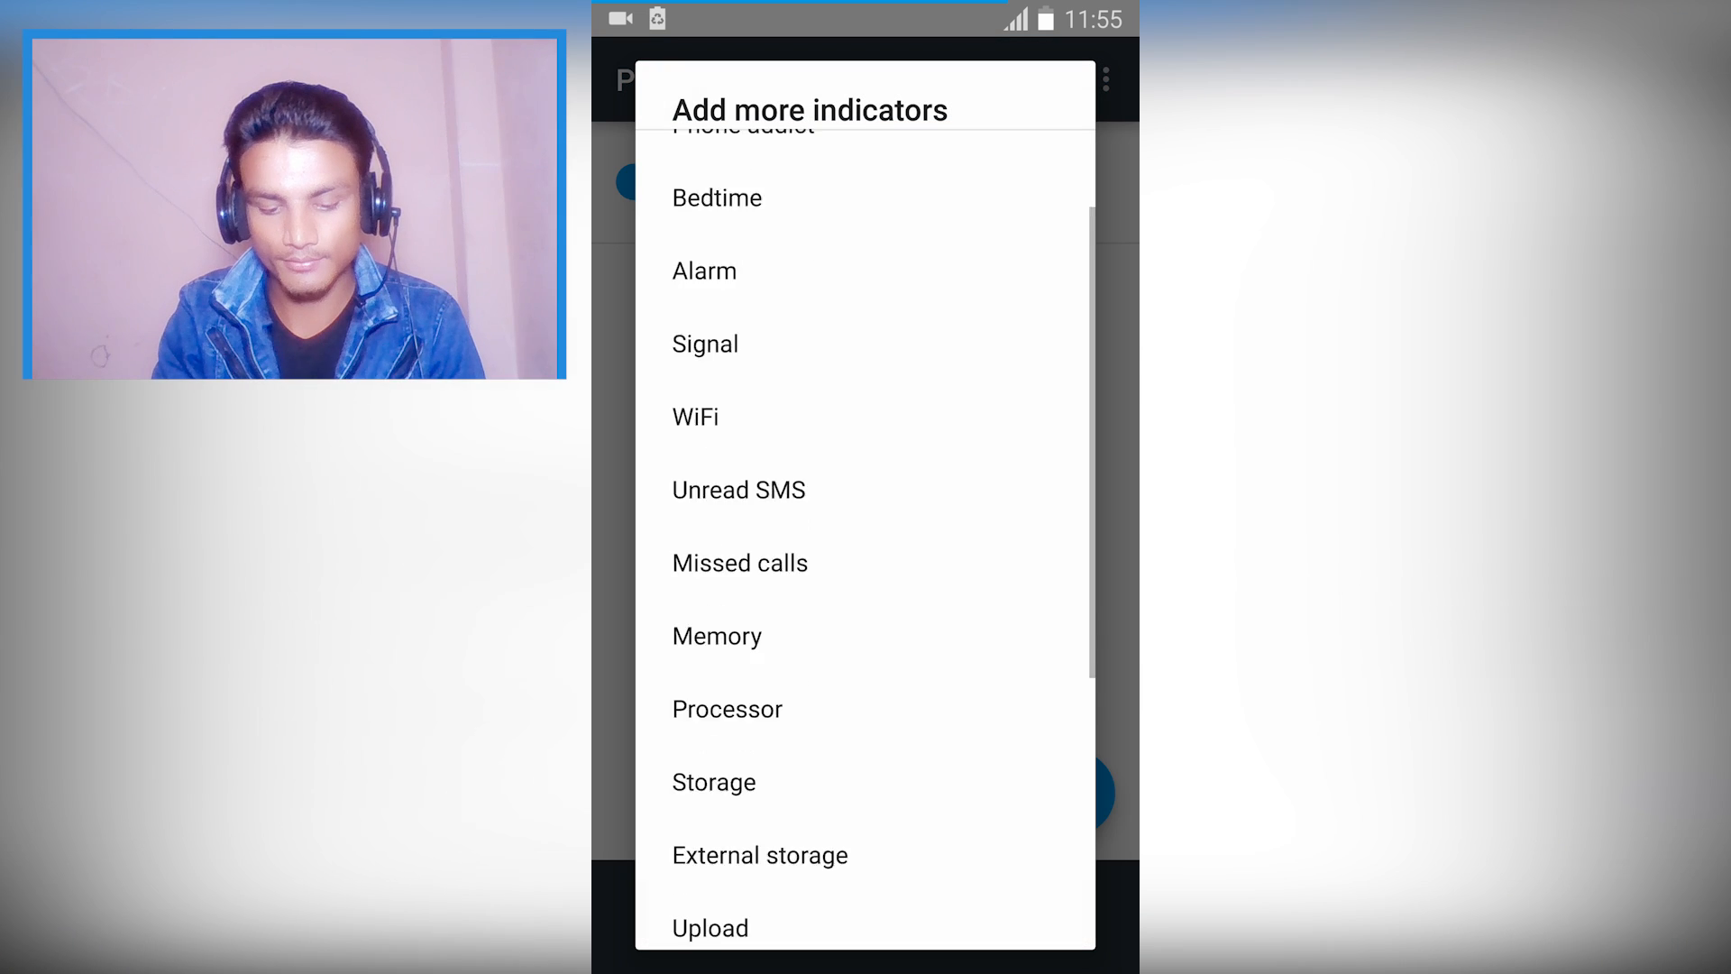
scroll("down", 3)
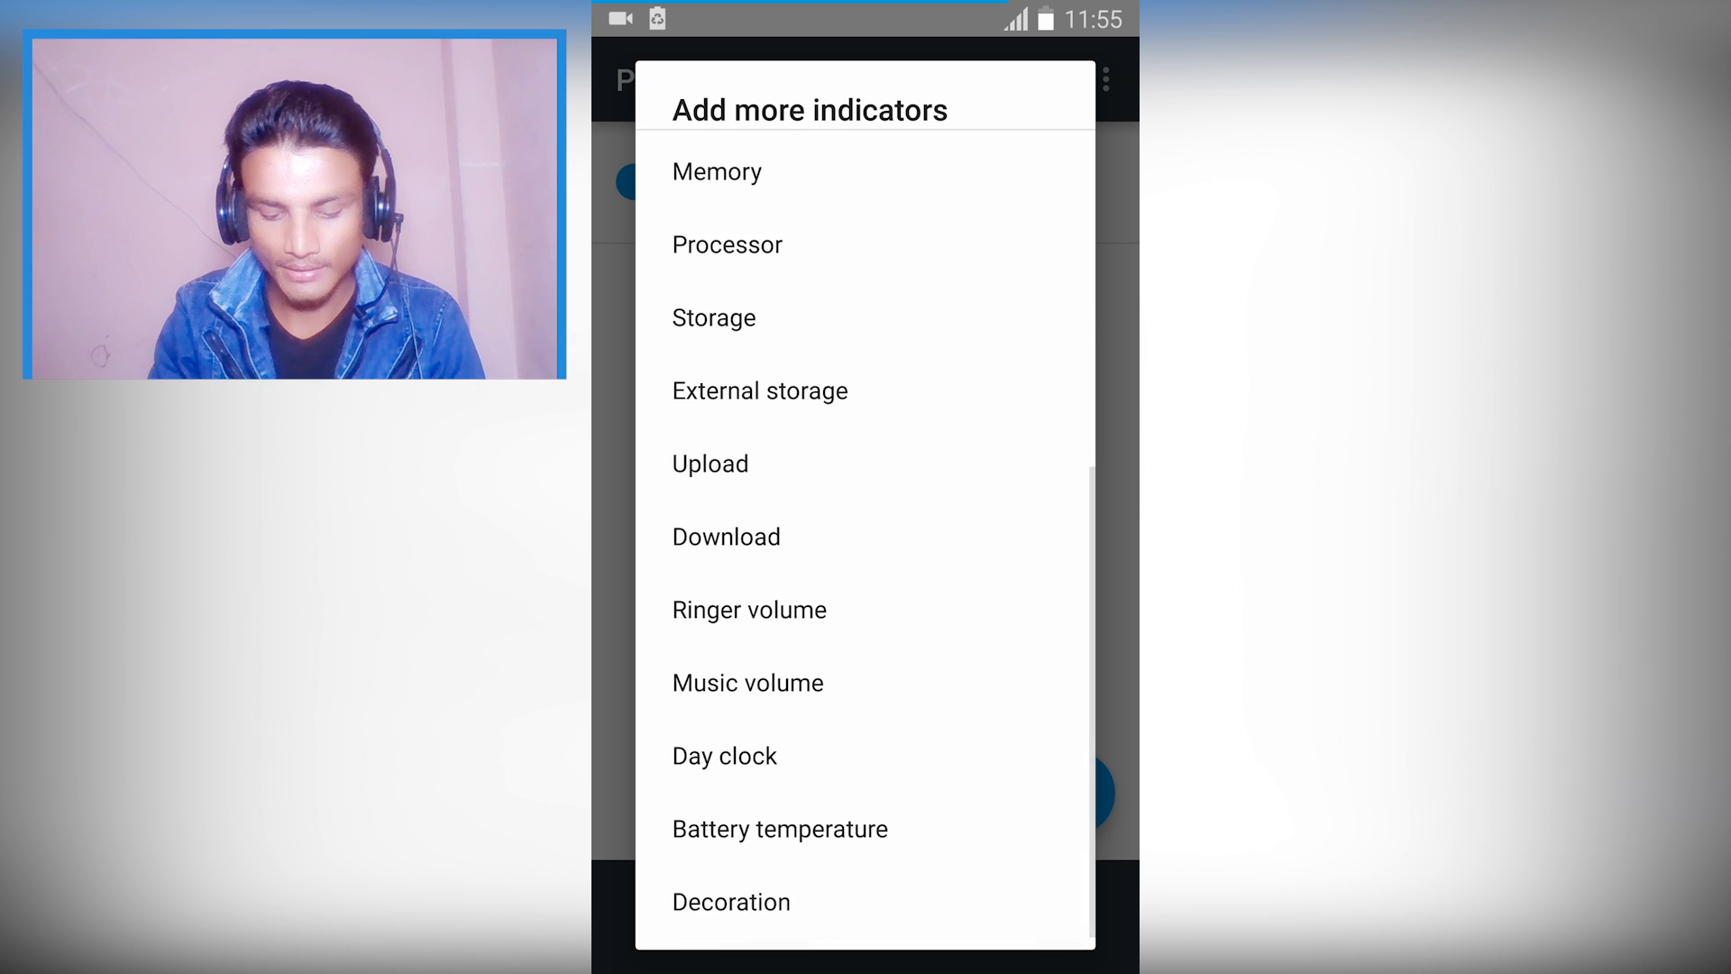
scroll("up", 3)
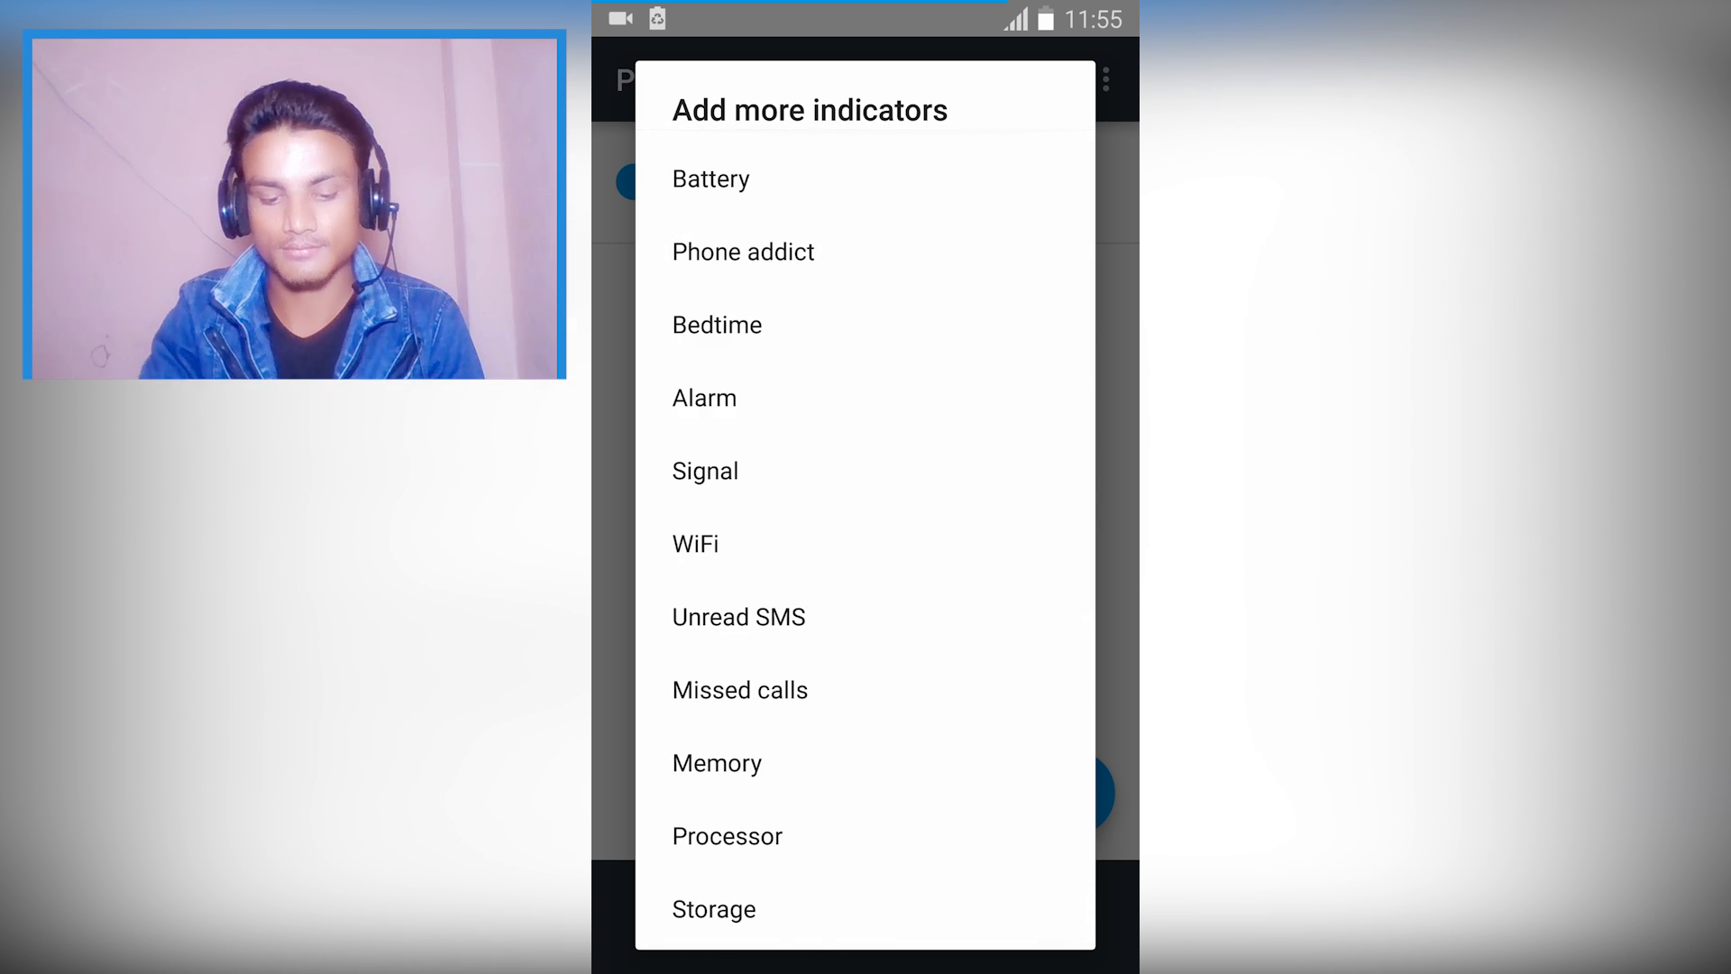
scroll("down", 3)
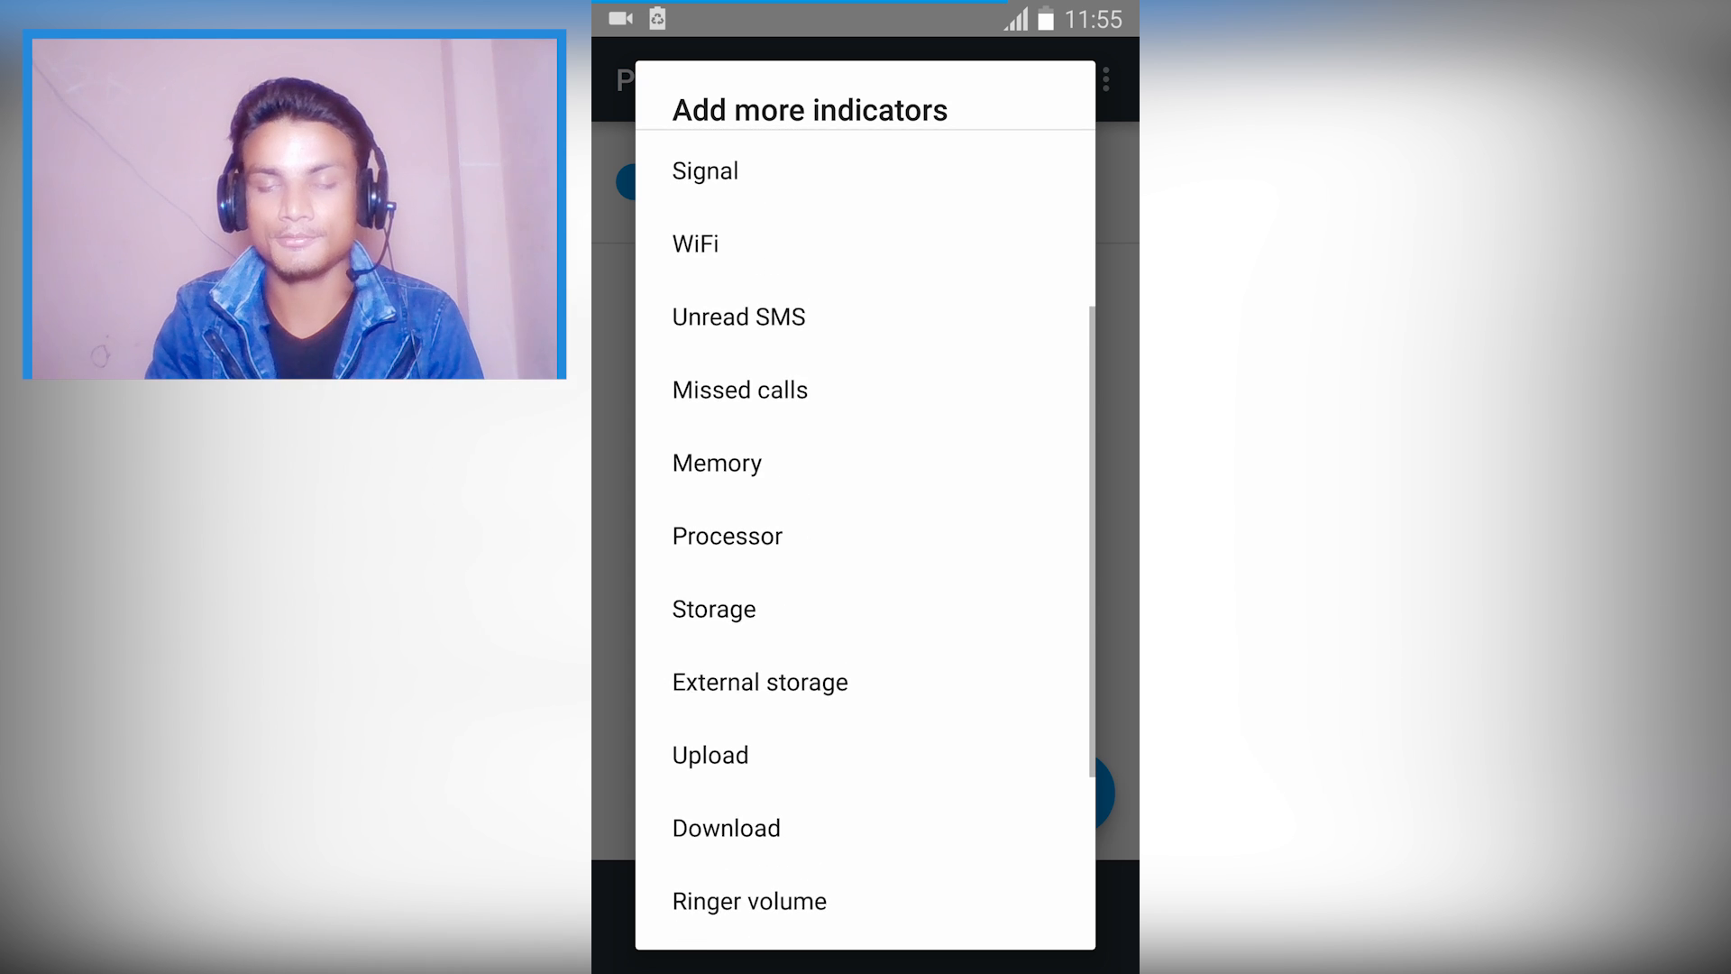
scroll("down", 3)
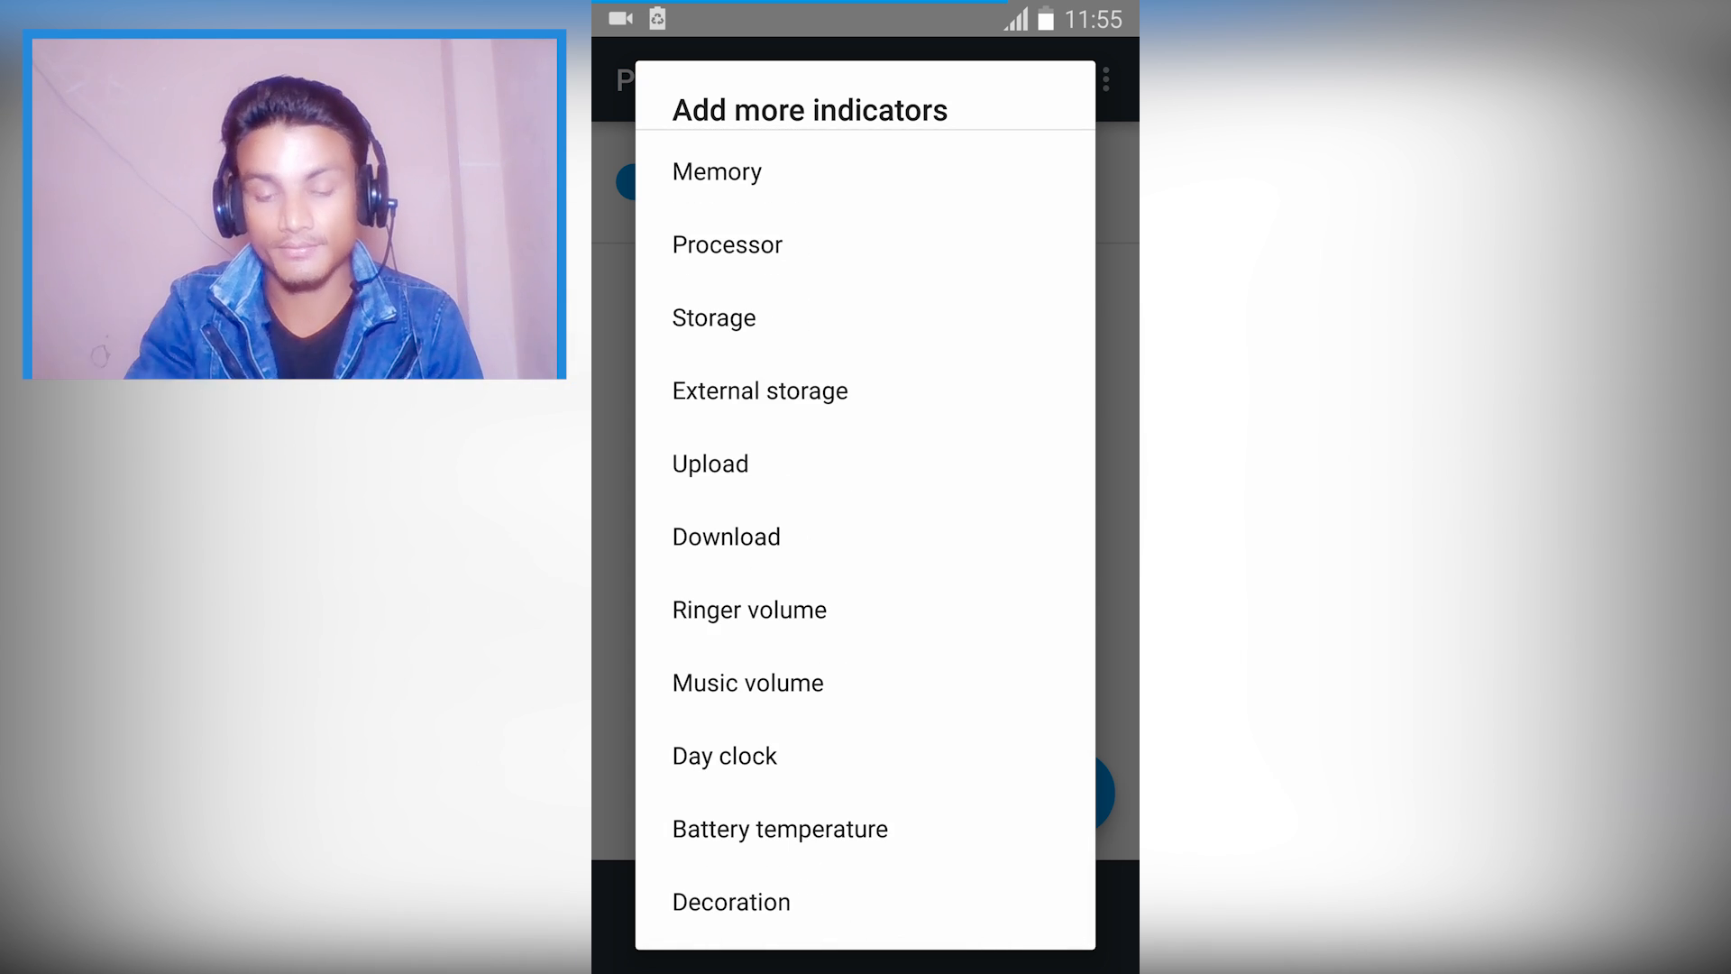